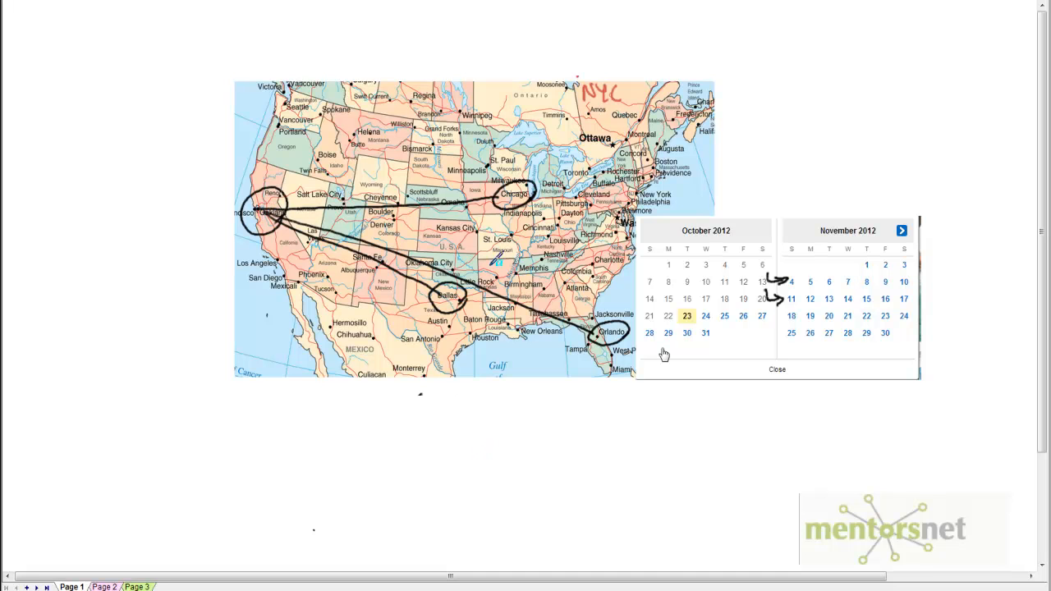
pyautogui.moveTo(119, 257)
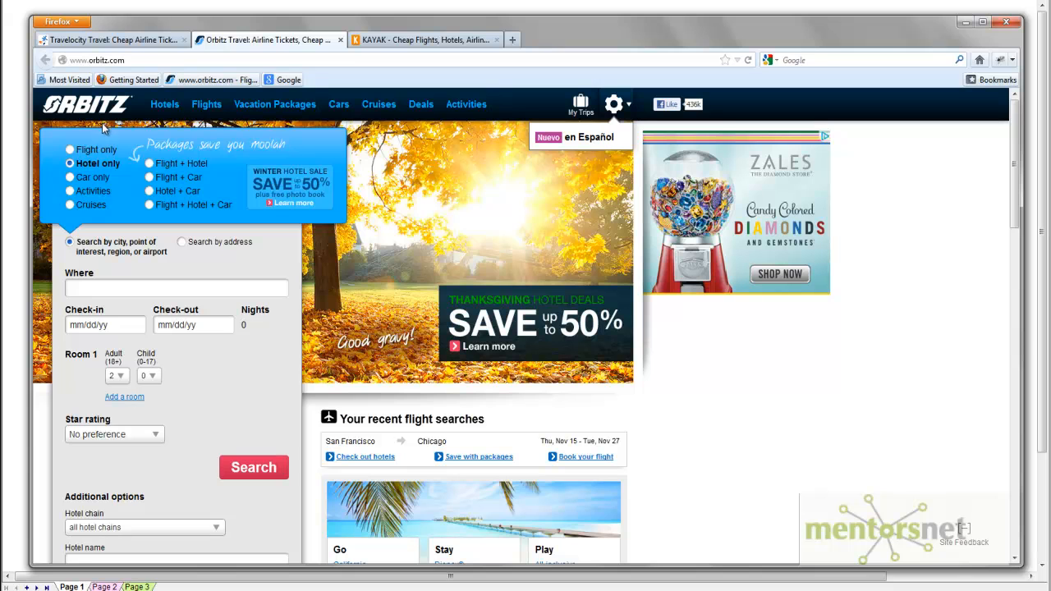
pyautogui.moveTo(100, 137)
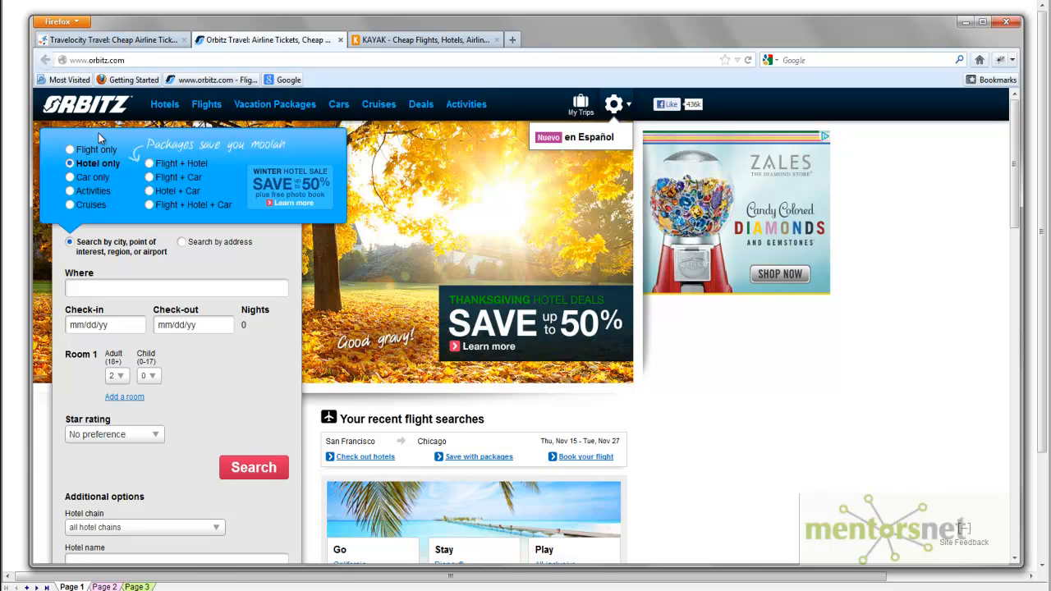
pyautogui.moveTo(94, 149)
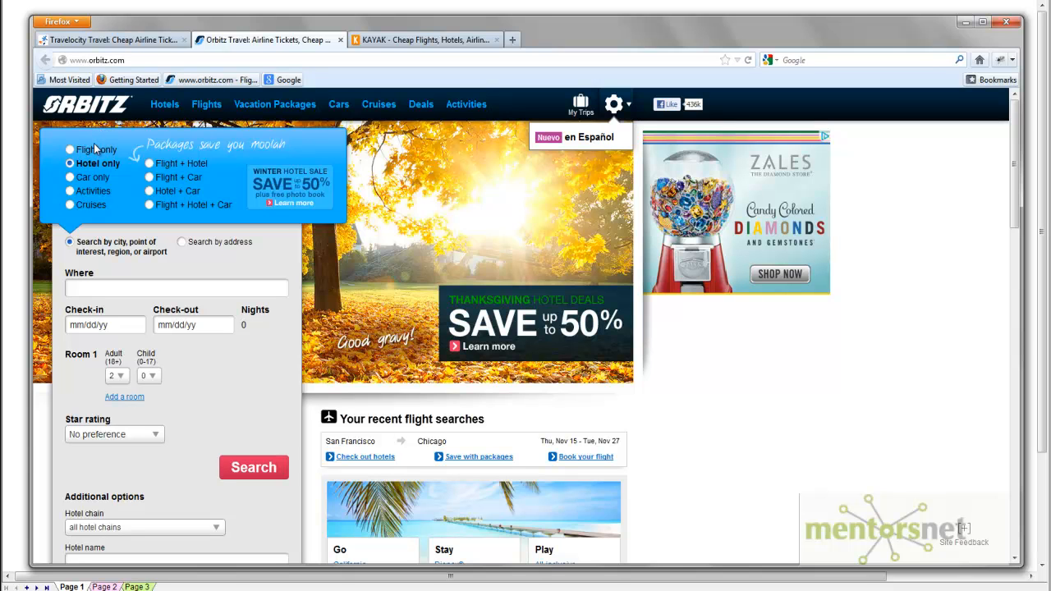
# - Switch to the Kayak tab, whose flight search shows SFO as origin
pyautogui.click(111, 40)
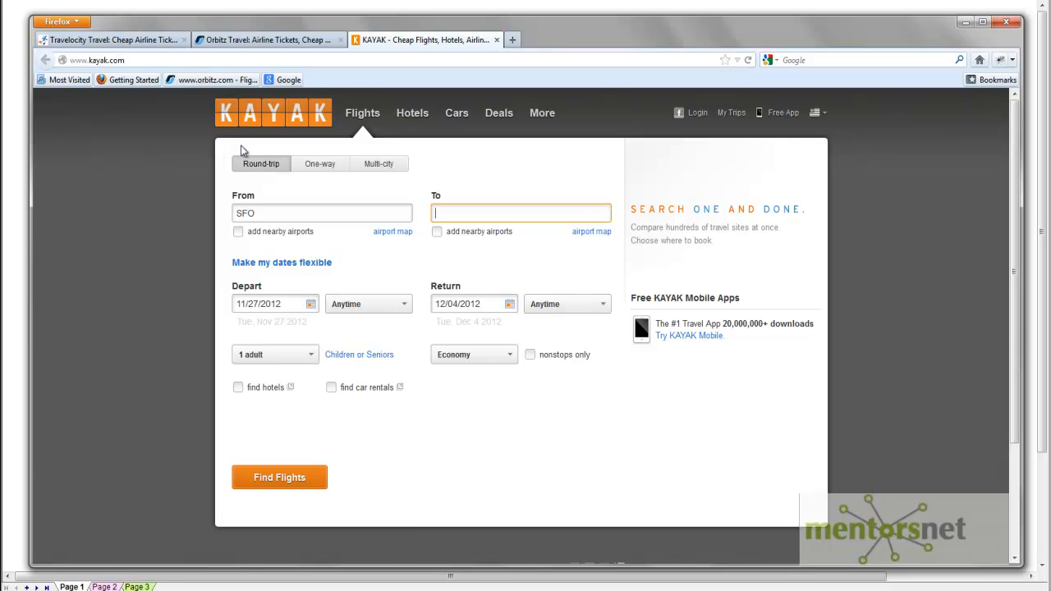
pyautogui.moveTo(208, 175)
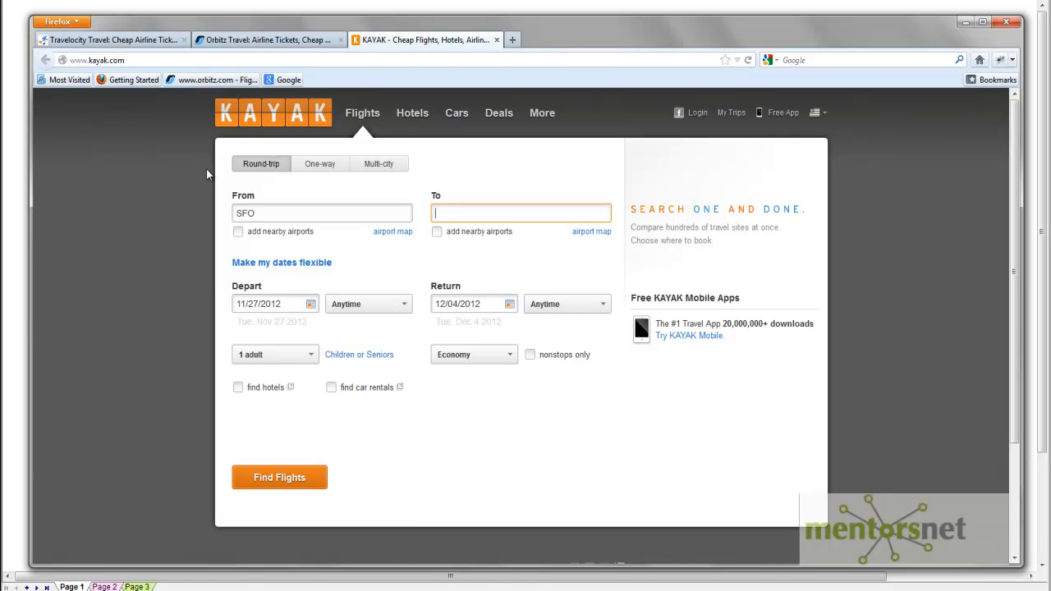
pyautogui.moveTo(190, 173)
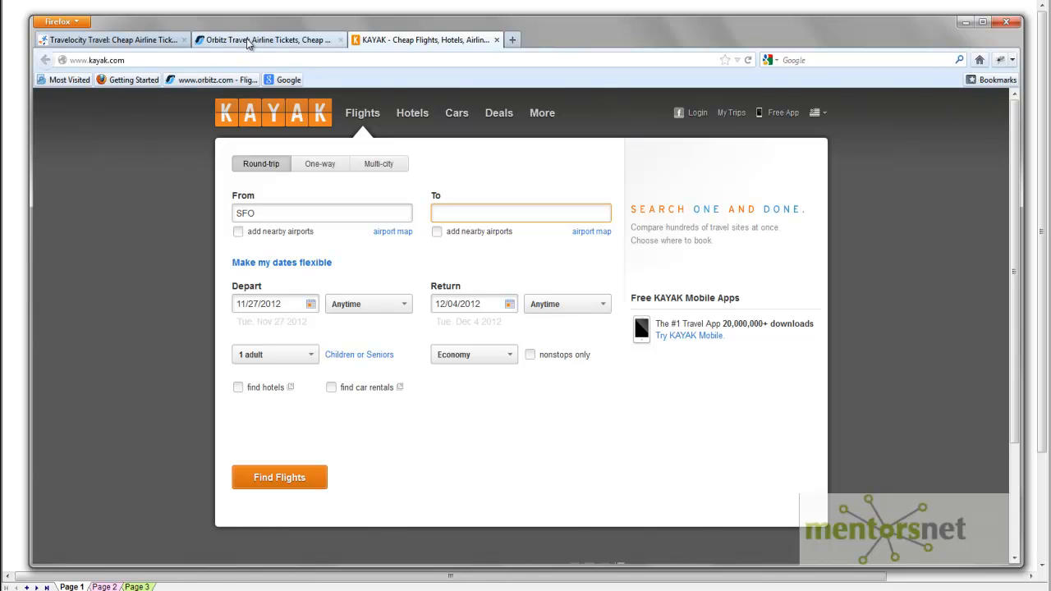
pyautogui.moveTo(372, 75)
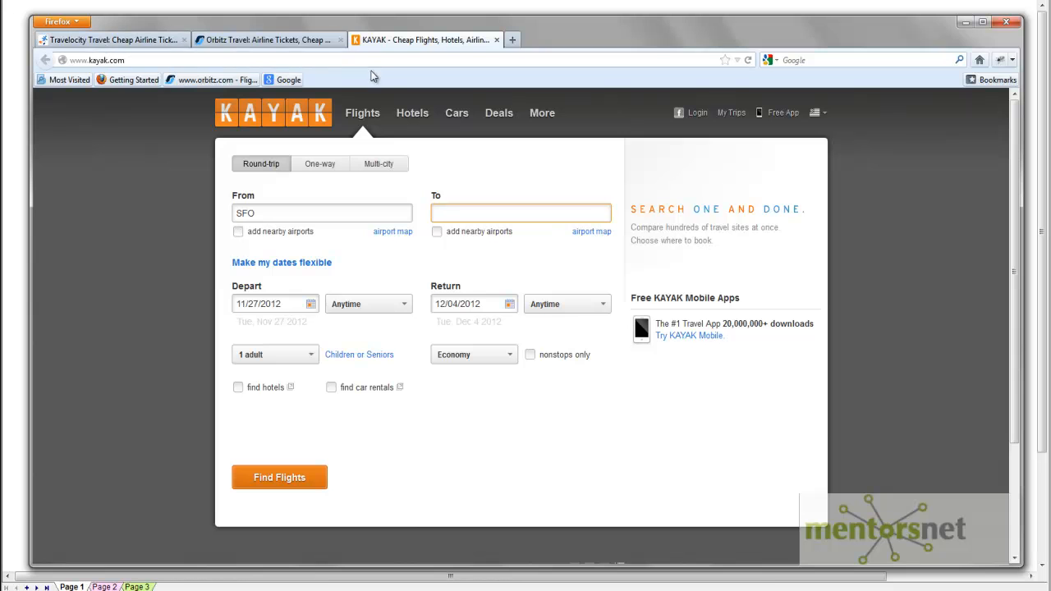
pyautogui.moveTo(956, 90)
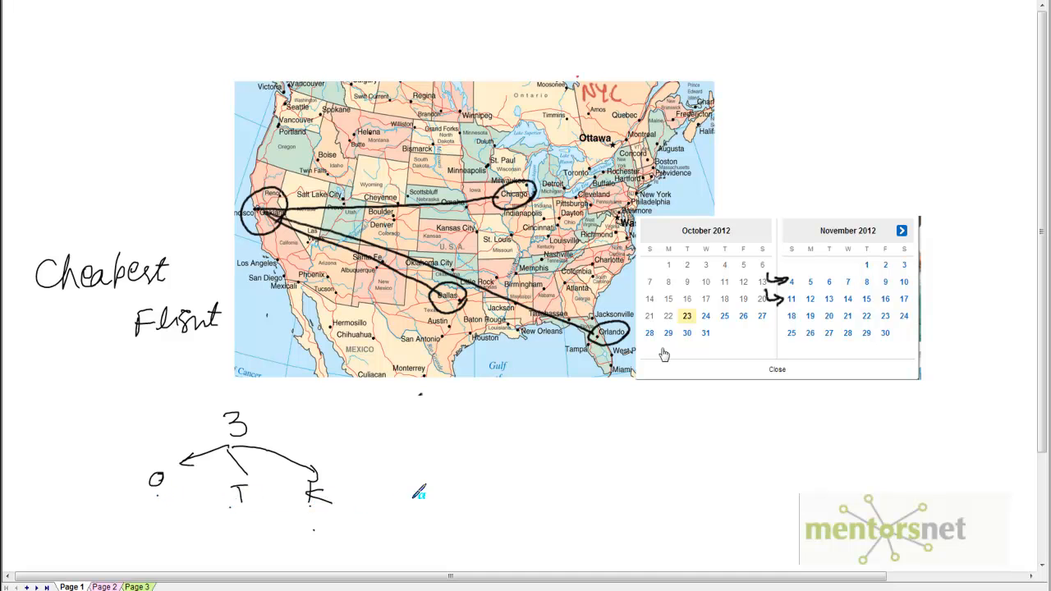
# - Sketch the '= 9 ⇒ 1' tally of the three flight sites in the notes
pyautogui.moveTo(394, 493); pyautogui.dragTo(435, 509)
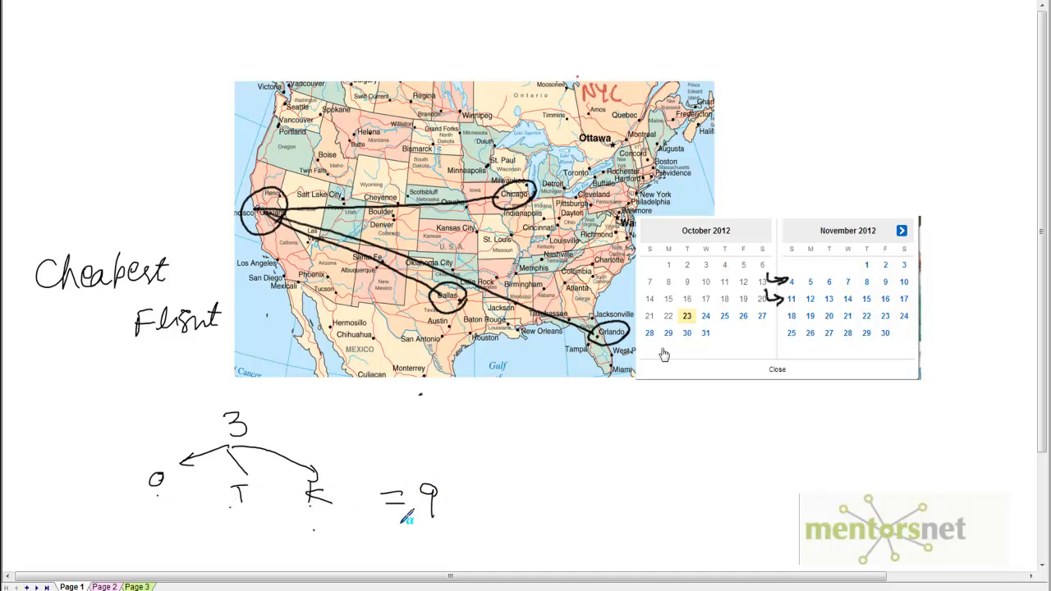
pyautogui.moveTo(485, 493); pyautogui.dragTo(530, 493)
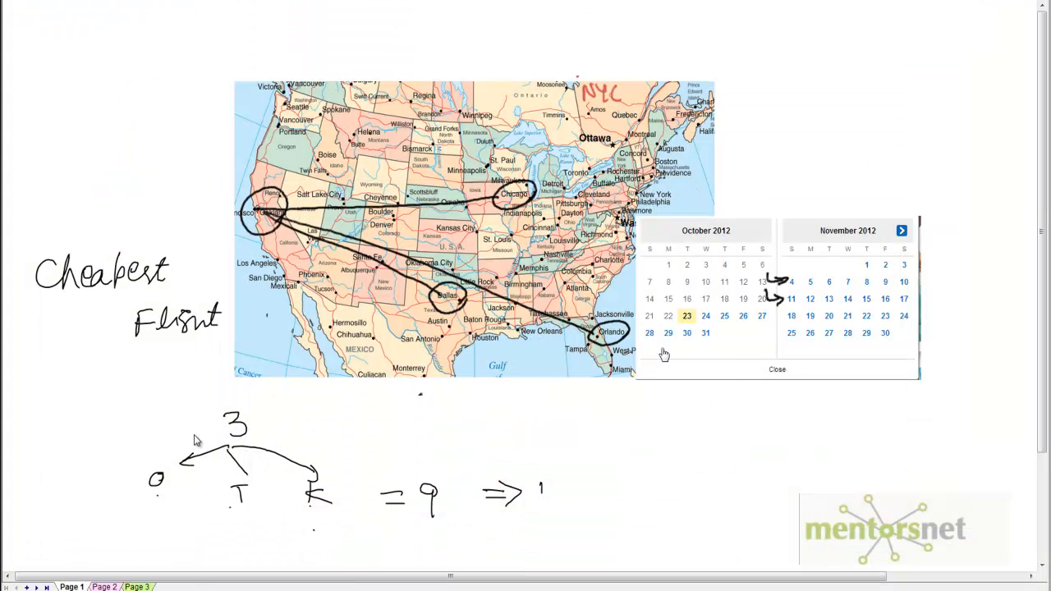
pyautogui.moveTo(193, 457)
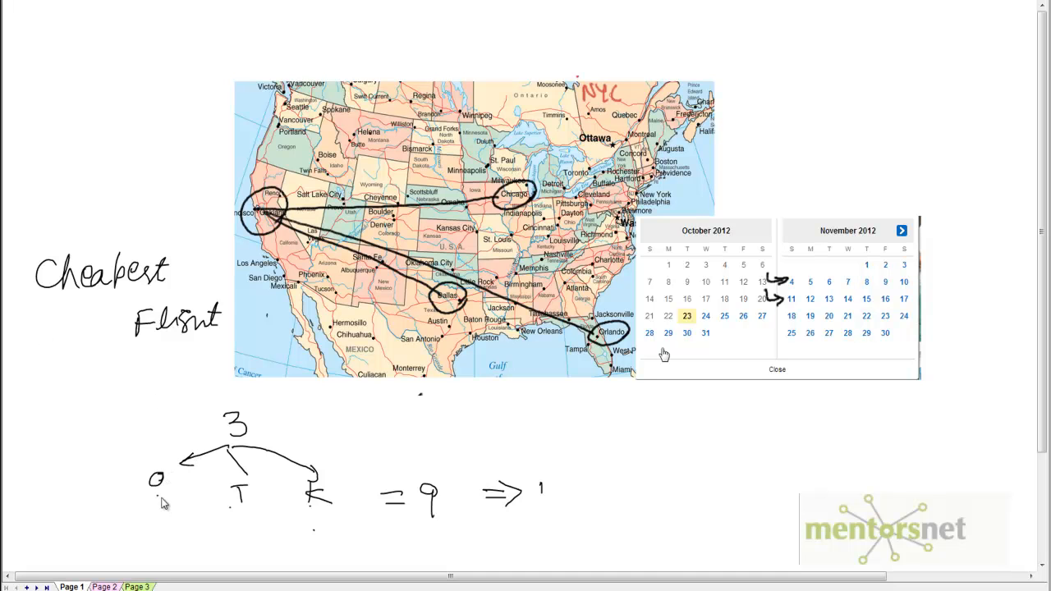
pyautogui.moveTo(261, 518)
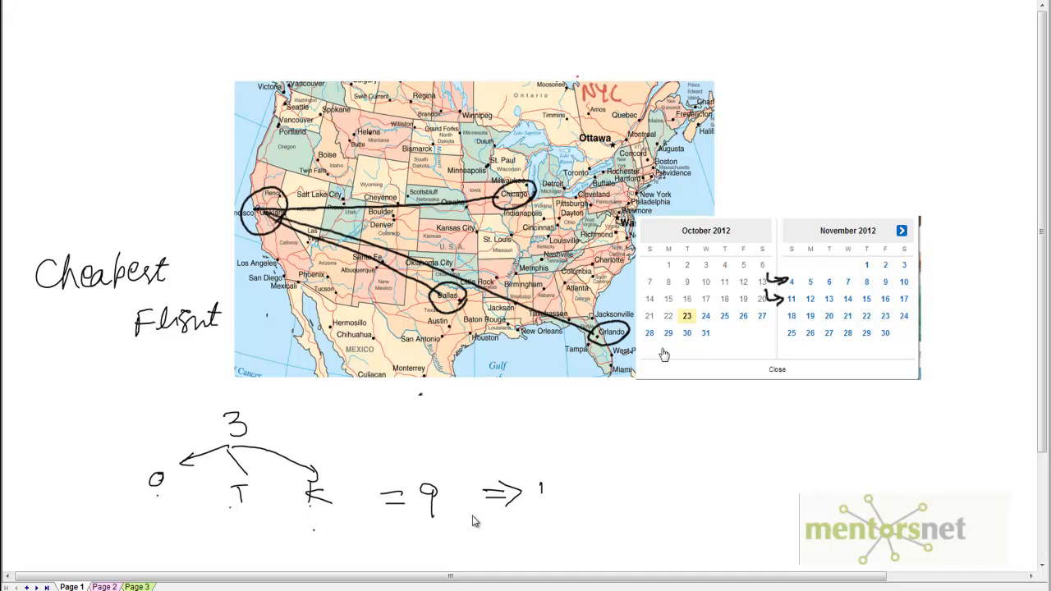
pyautogui.moveTo(164, 103)
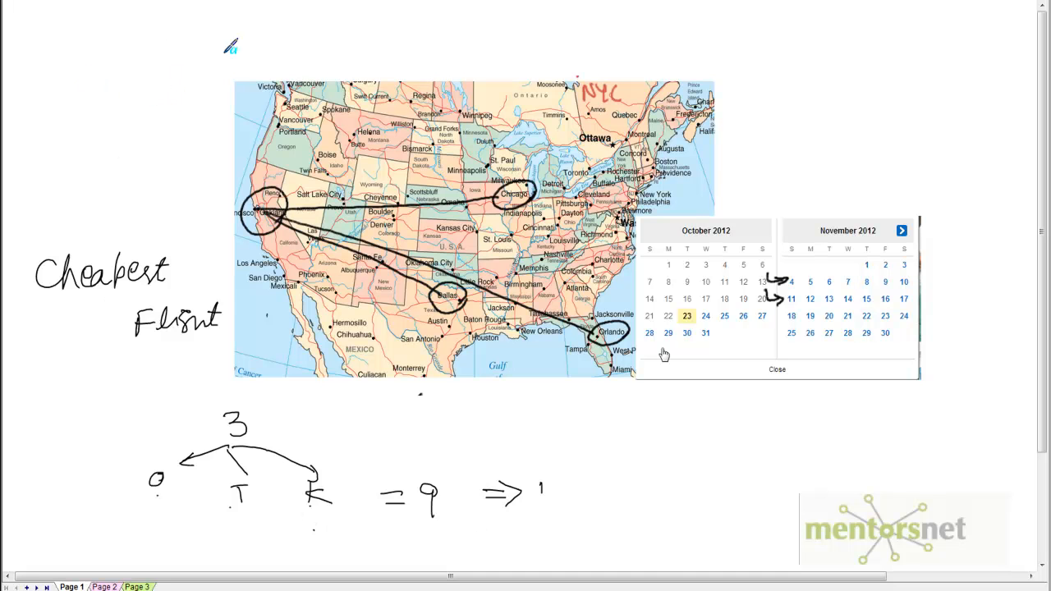
pyautogui.write('Kev')
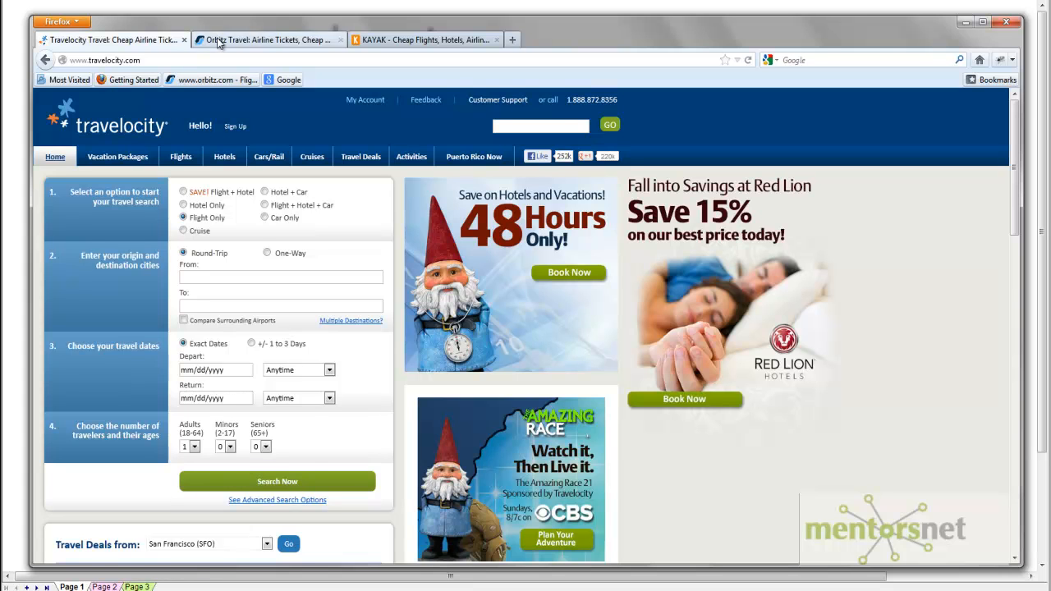
# - Choose a flight-only search on Orbitz, then return to the Travelocity tab
pyautogui.click(262, 40)
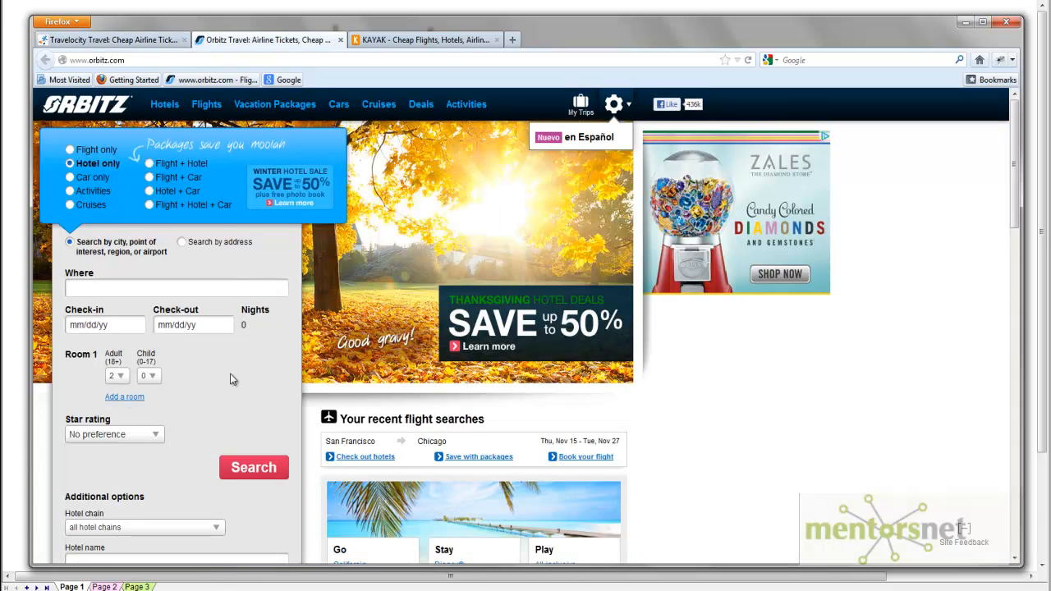
pyautogui.click(70, 149)
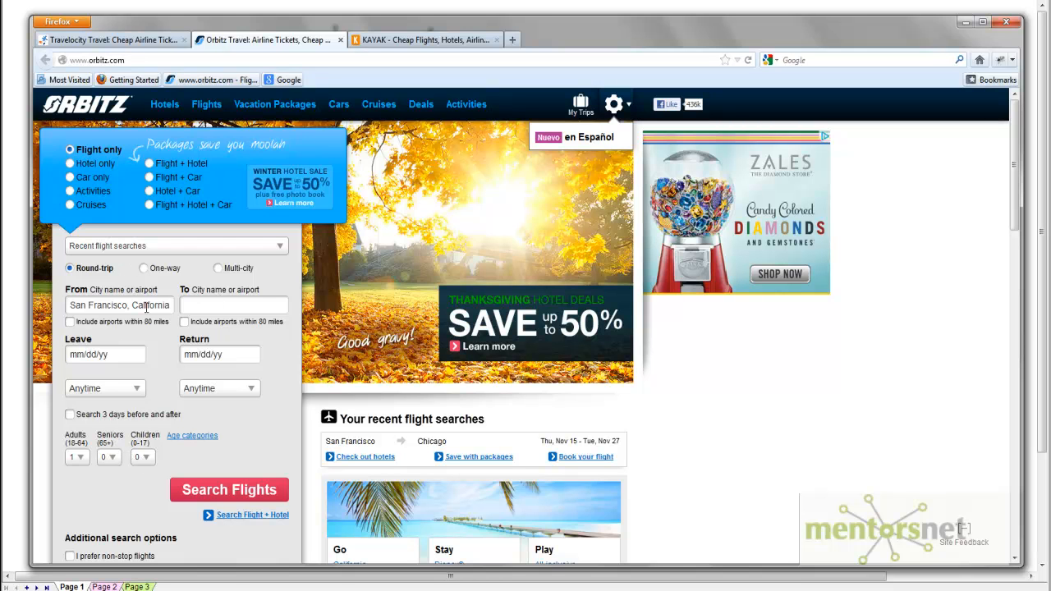
pyautogui.click(105, 354)
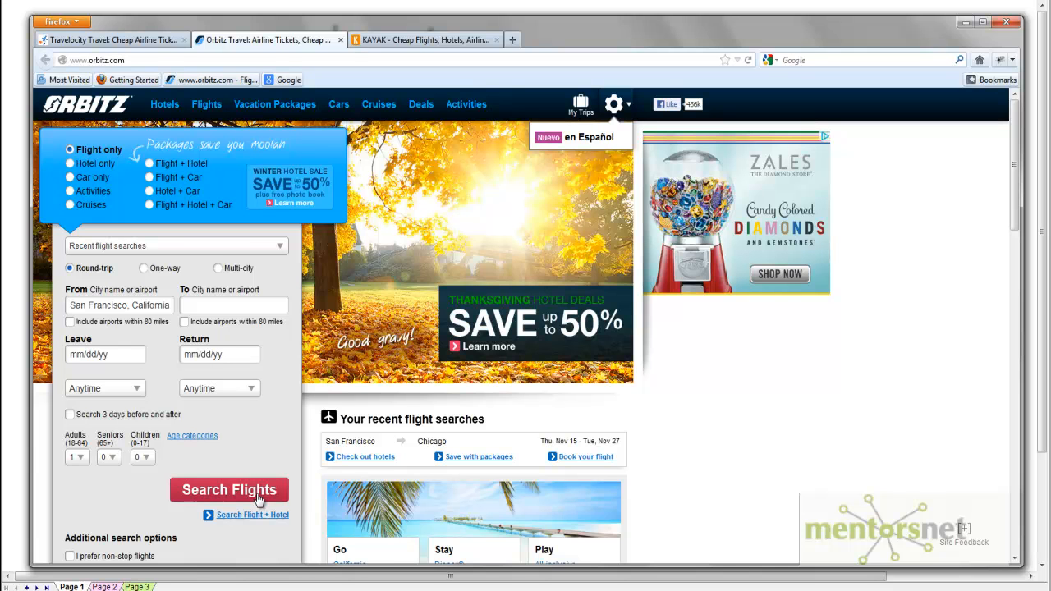
pyautogui.click(111, 40)
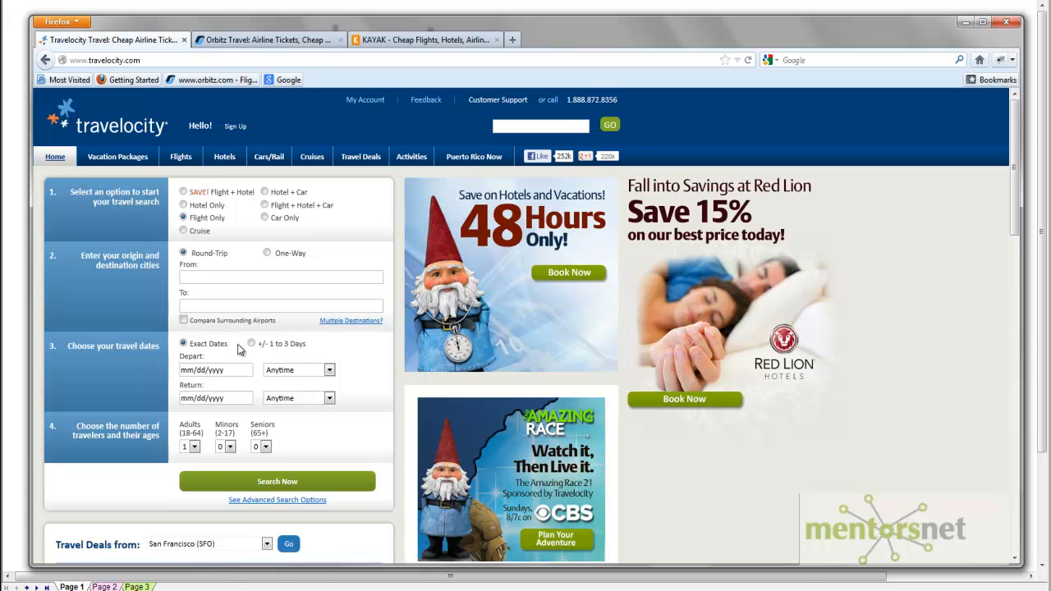
pyautogui.moveTo(158, 52)
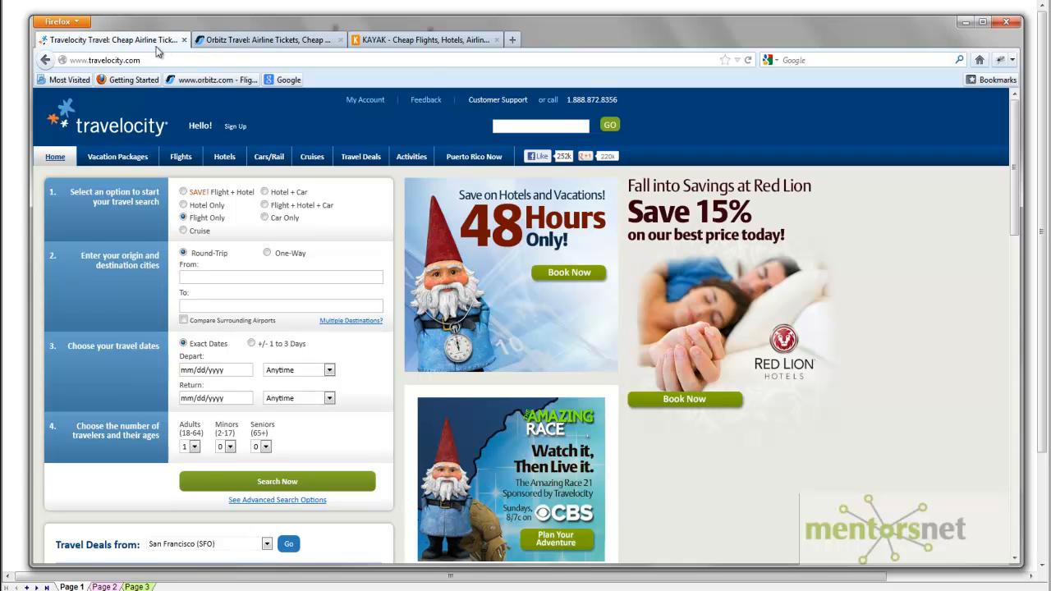
pyautogui.moveTo(219, 39)
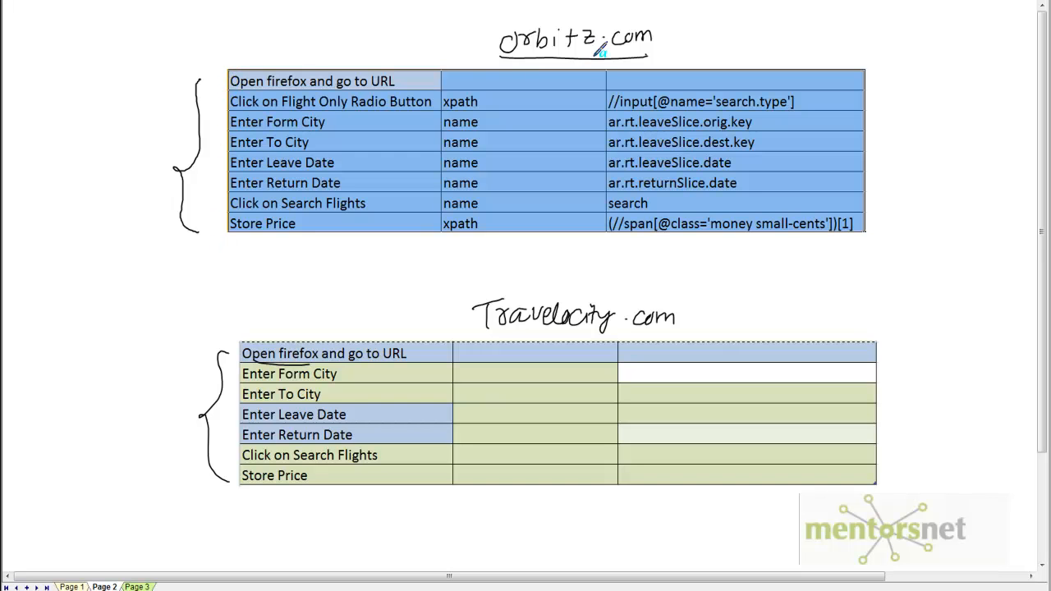
pyautogui.moveTo(762, 365)
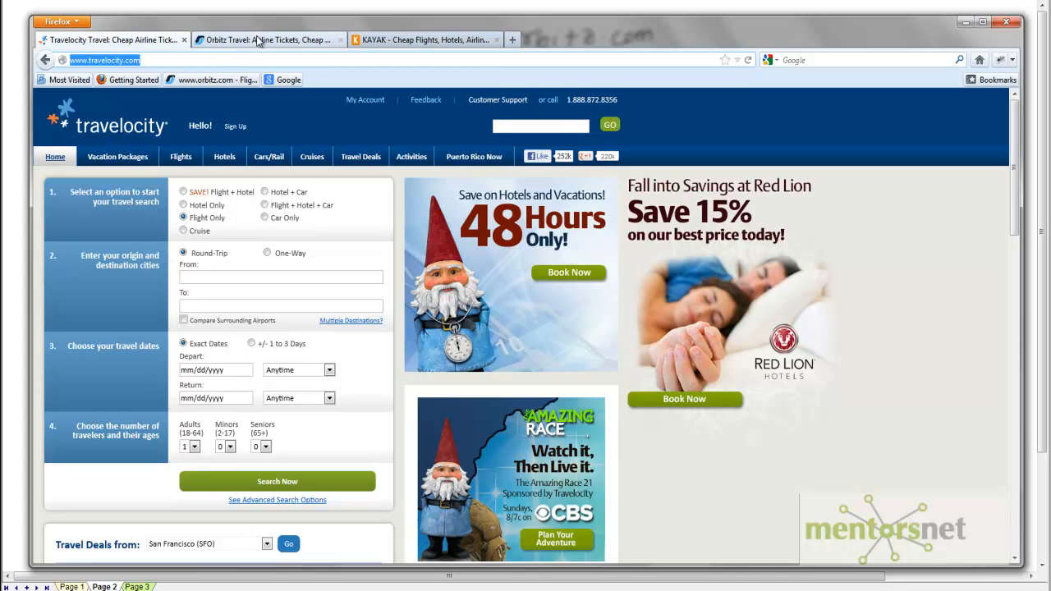
# - Reload the Orbitz home page and choose a flight-only search
pyautogui.click(267, 40)
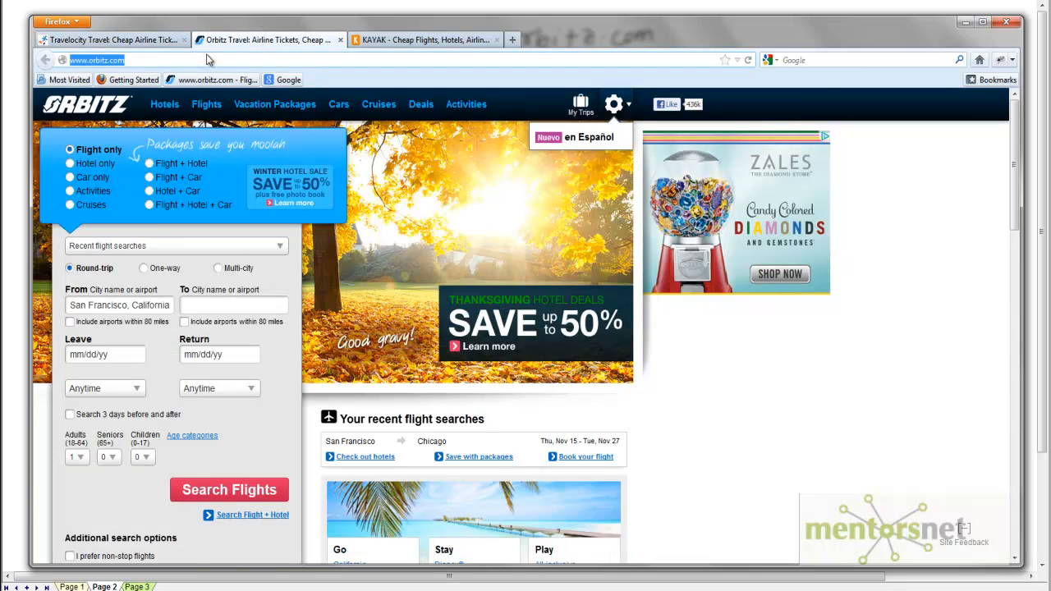
pyautogui.click(70, 164)
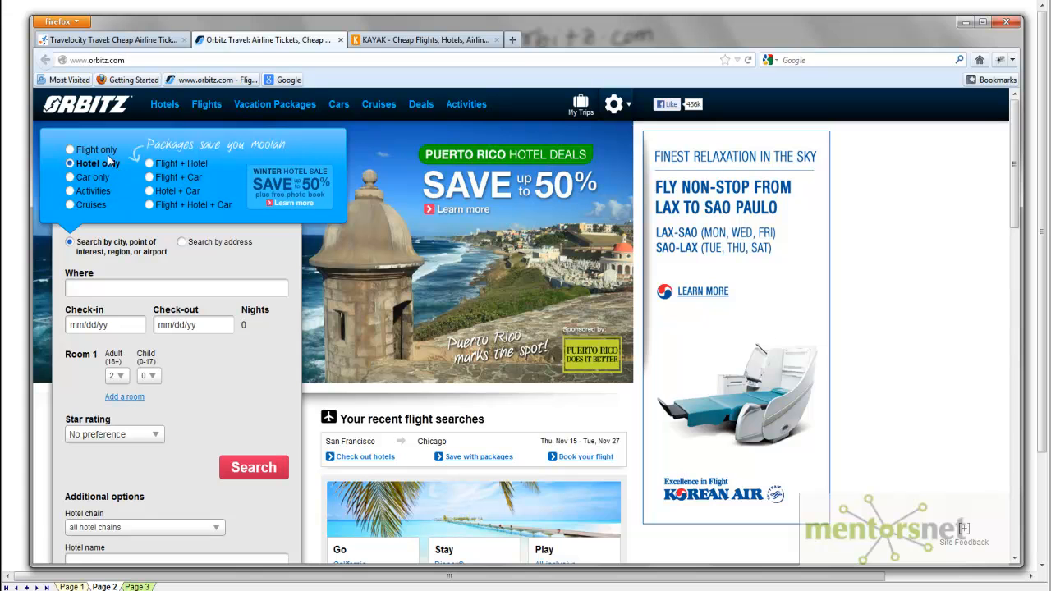
pyautogui.click(111, 39)
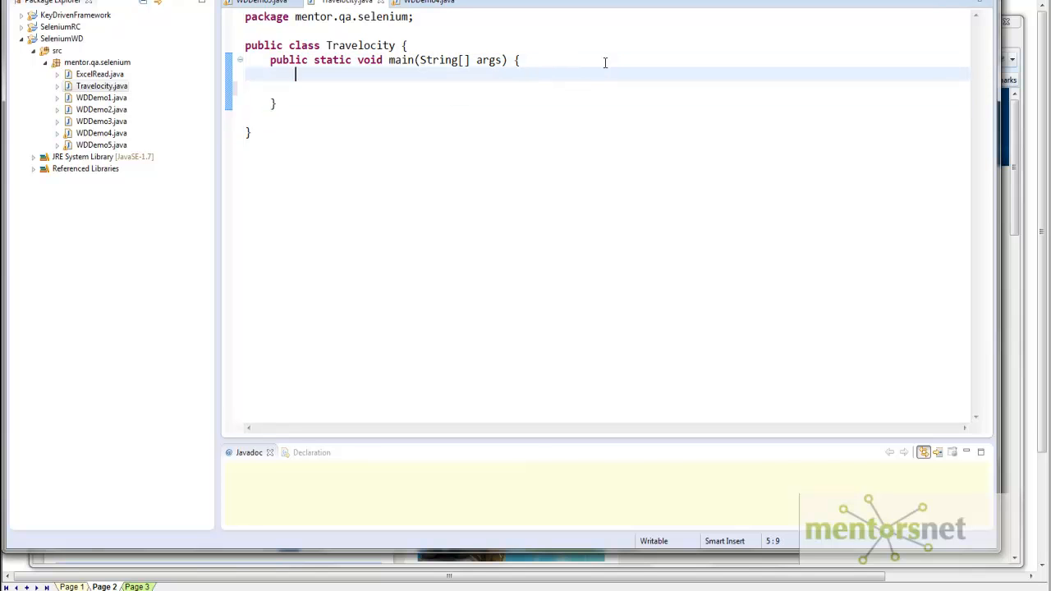
# - Add '//Step 1 Open FF' with a new FirefoxDriver wd, then '//Step 2 Get the website' starting wd.get
pyautogui.write('//S')
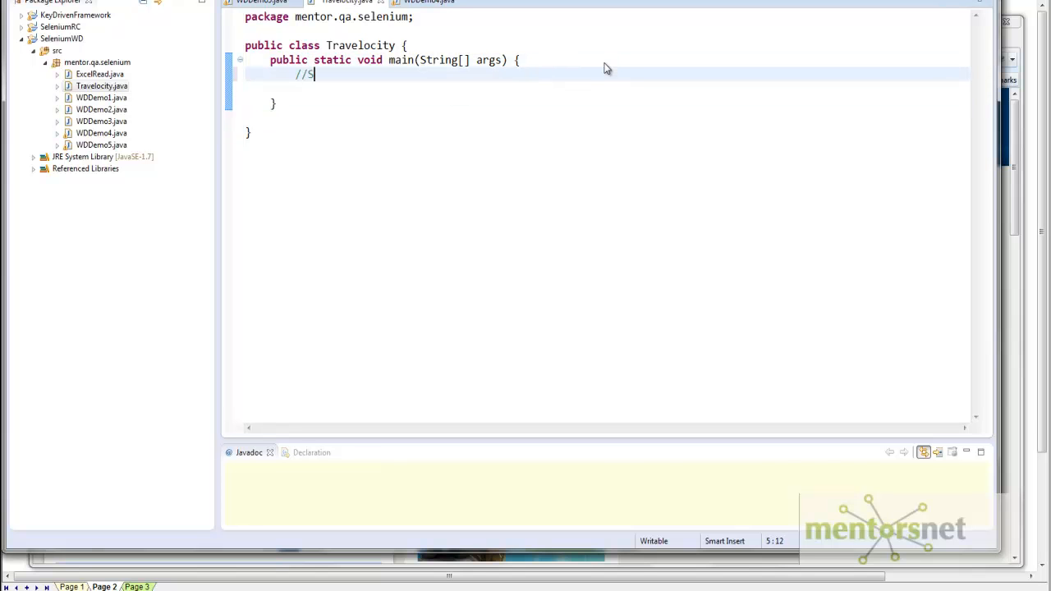
pyautogui.write('tep 1 Open FF')
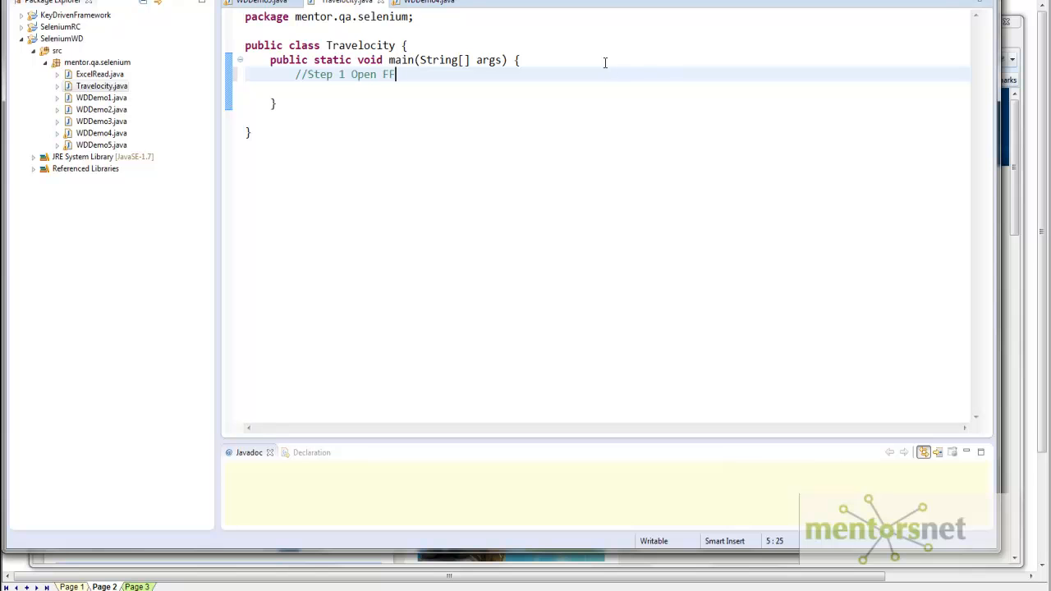
pyautogui.write('WebDriver wd = new FirefoxDriver();')
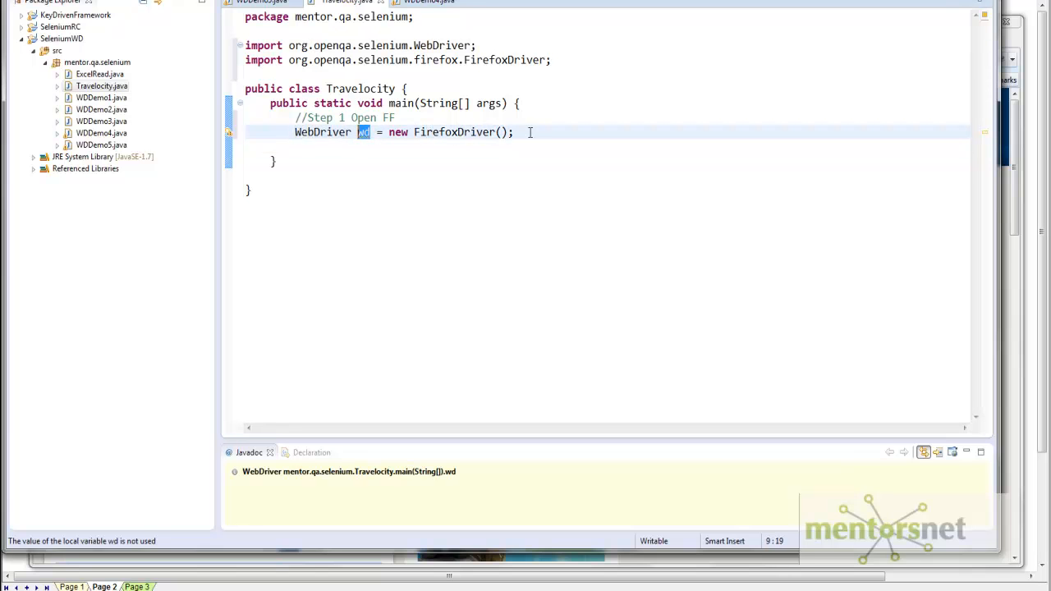
pyautogui.write('//Step 2 Get')
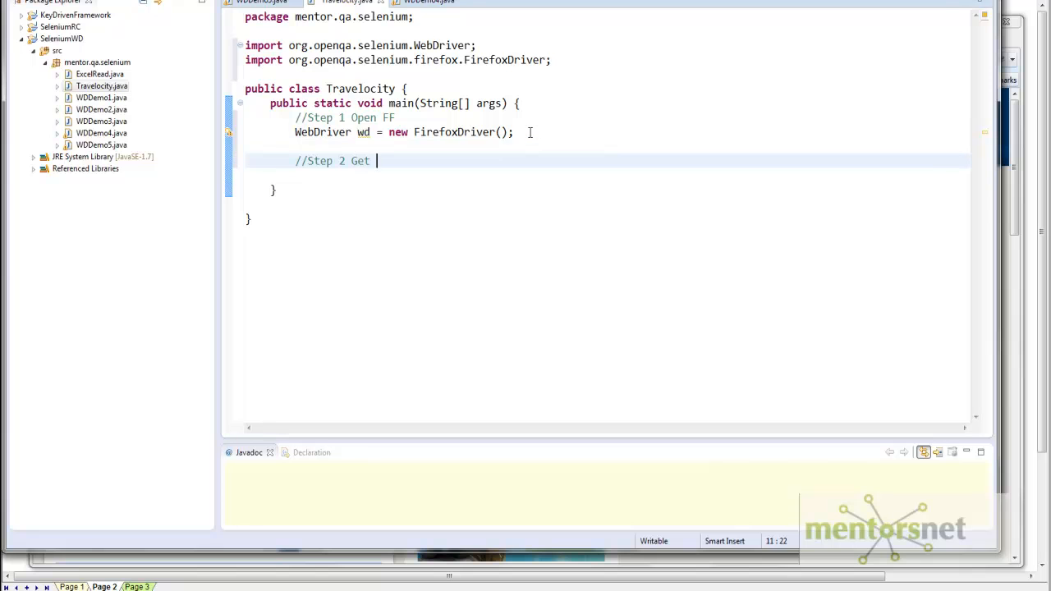
pyautogui.write('the website')
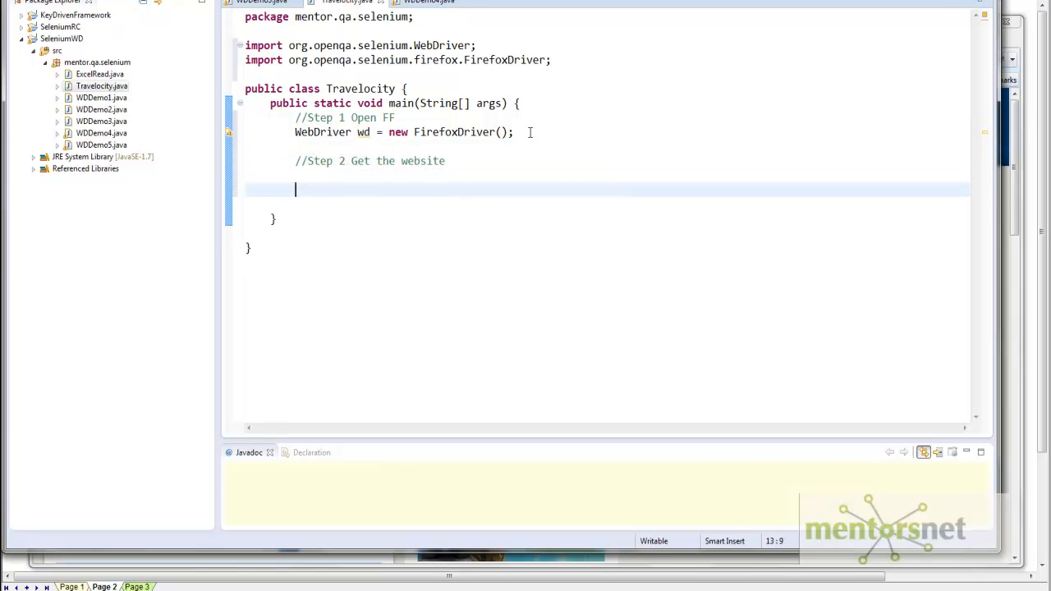
pyautogui.write('wd.get(arg0')
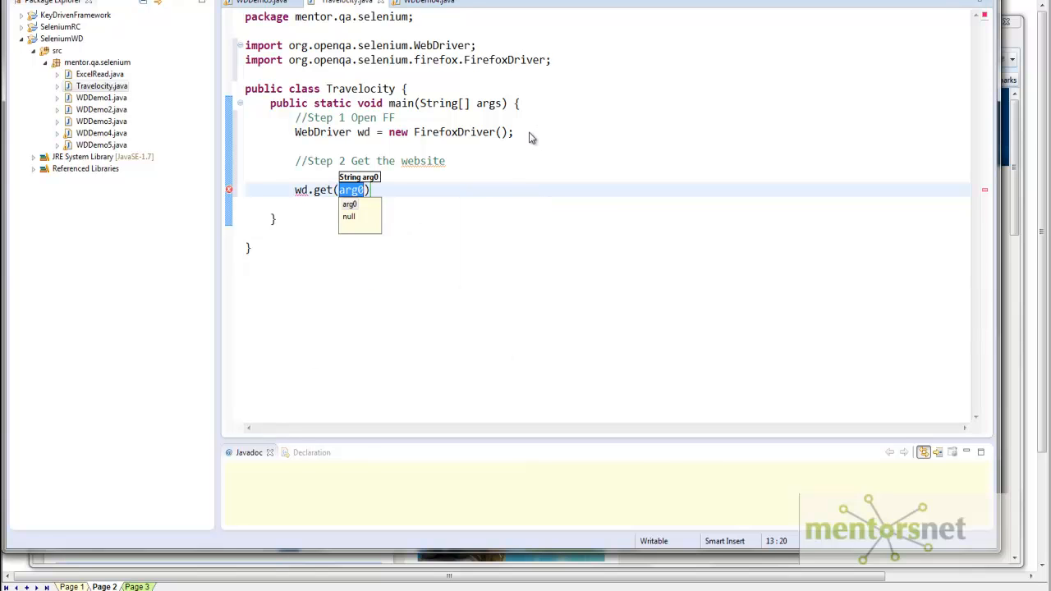
pyautogui.write('"')
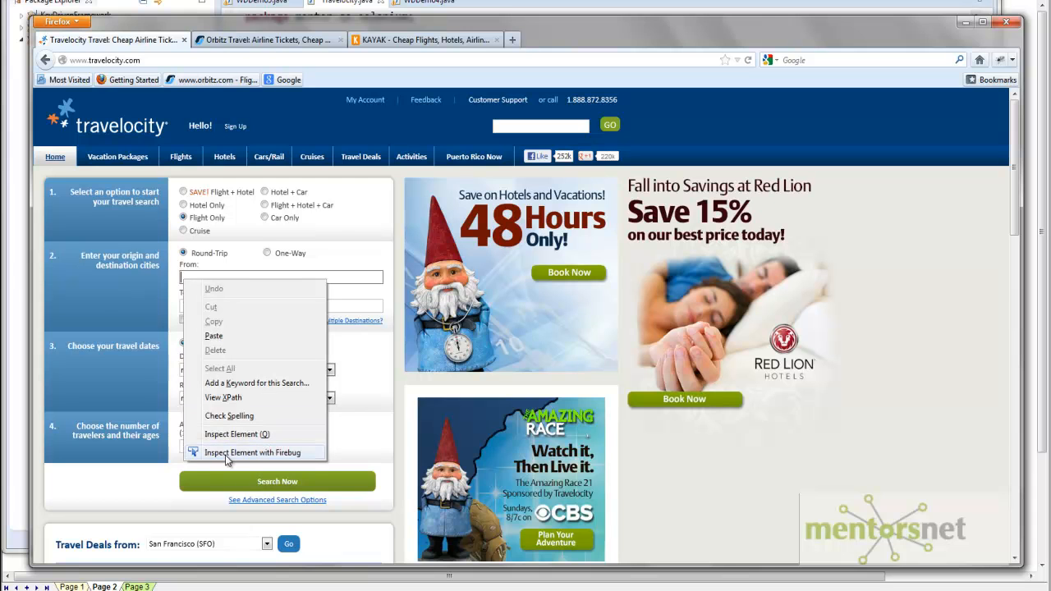
# - Inspect the From field to find its id and add the By.id lookup line
pyautogui.click(253, 453)
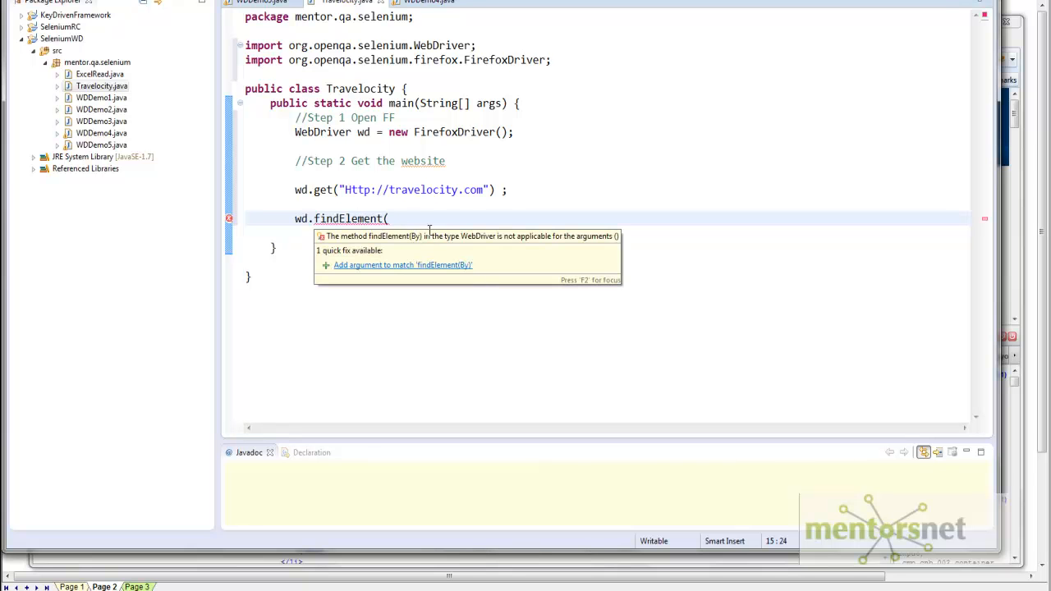
pyautogui.write('By.')
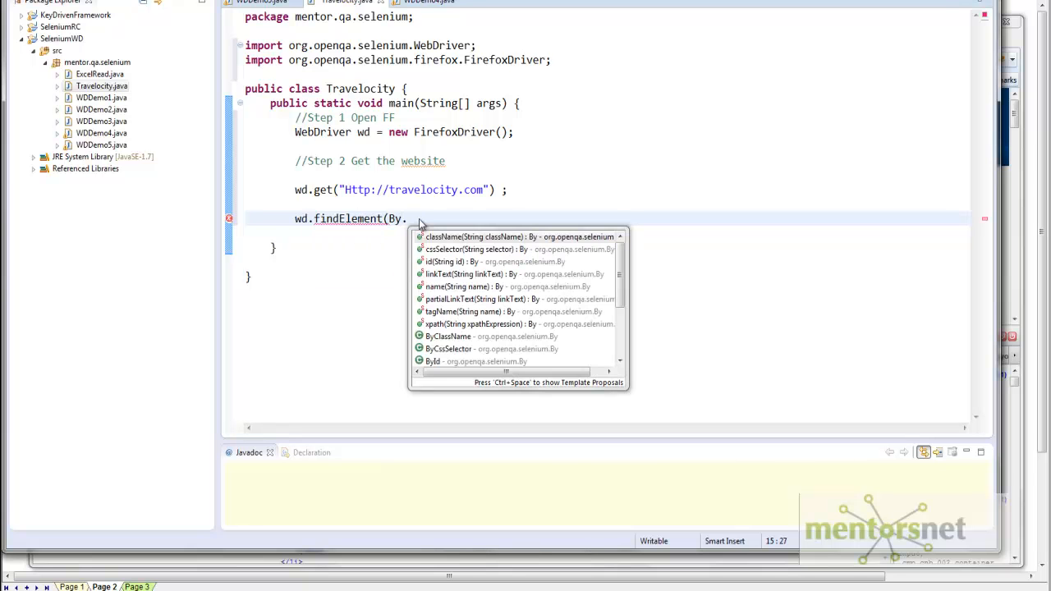
pyautogui.write('Id')
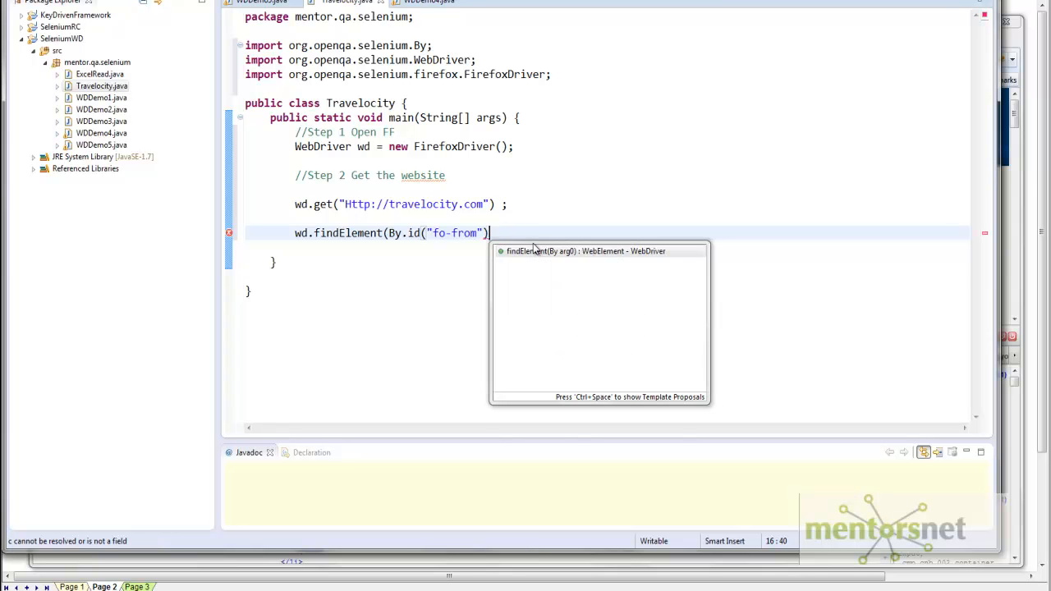
pyautogui.write('.clear(')
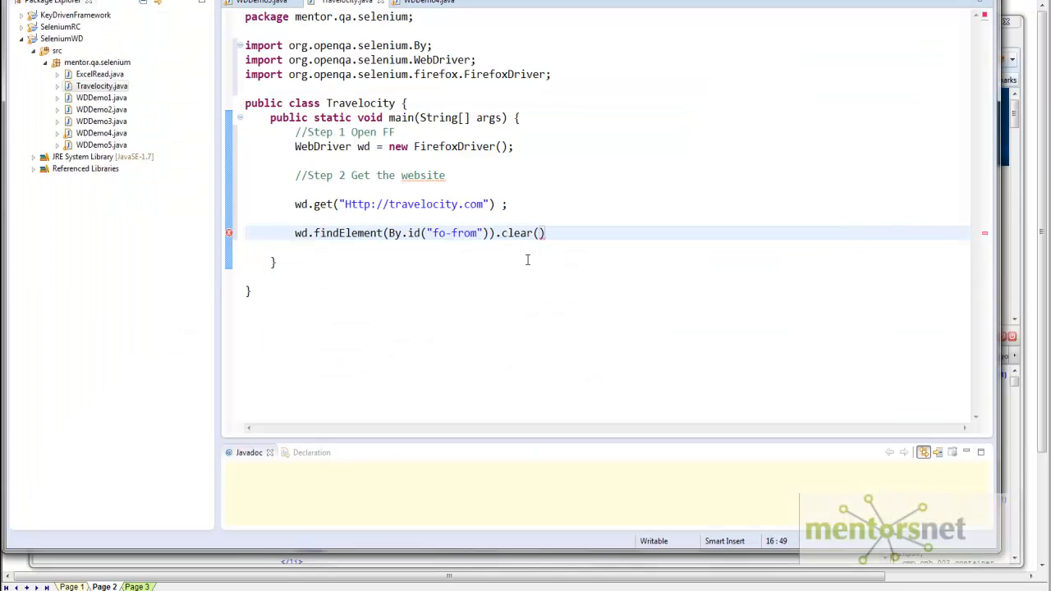
pyautogui.write(';')
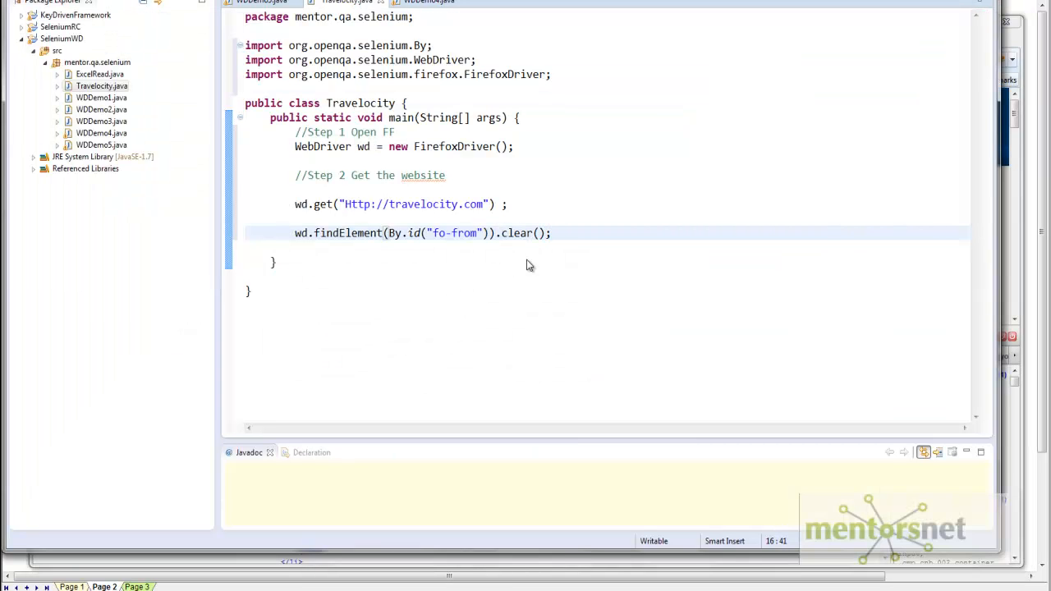
# - Add a fo-from findElement line that starts sending "SFO"
pyautogui.write('wd.findElement(By.id("fo-from")).')
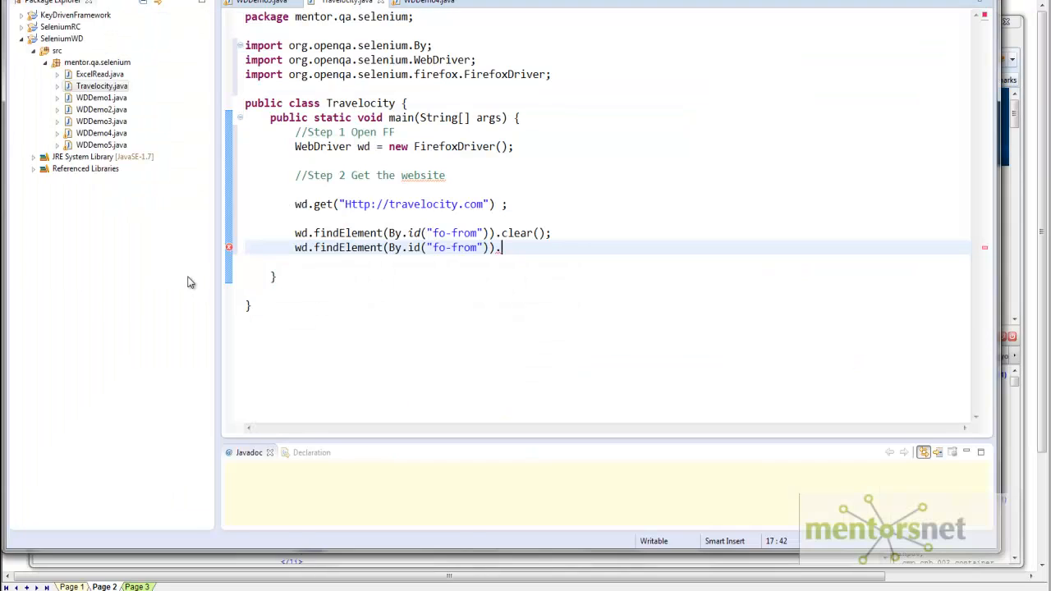
pyautogui.press('BackSpace')
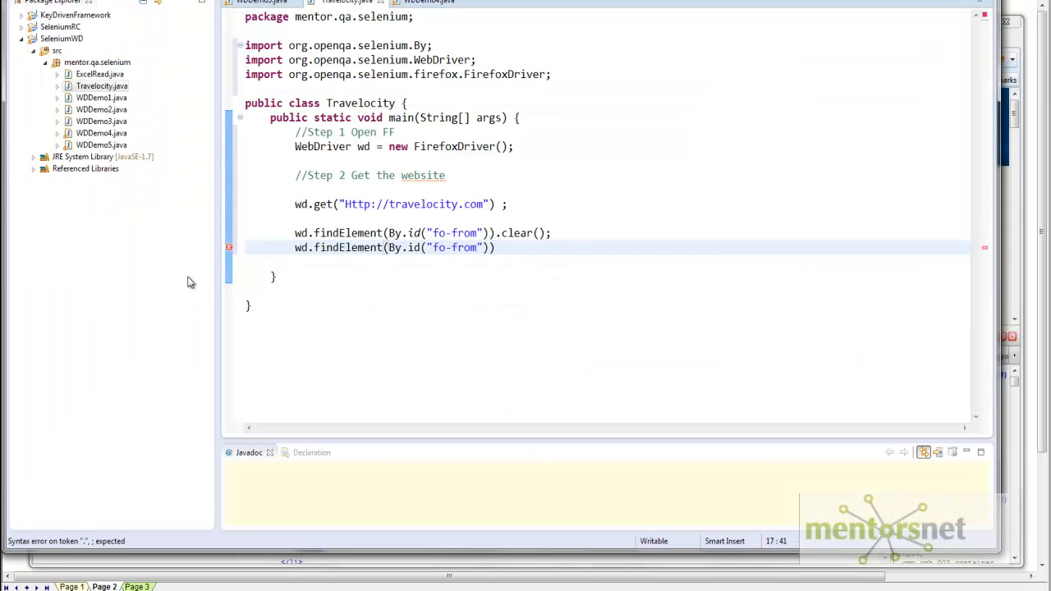
pyautogui.write('.sendKeys(')
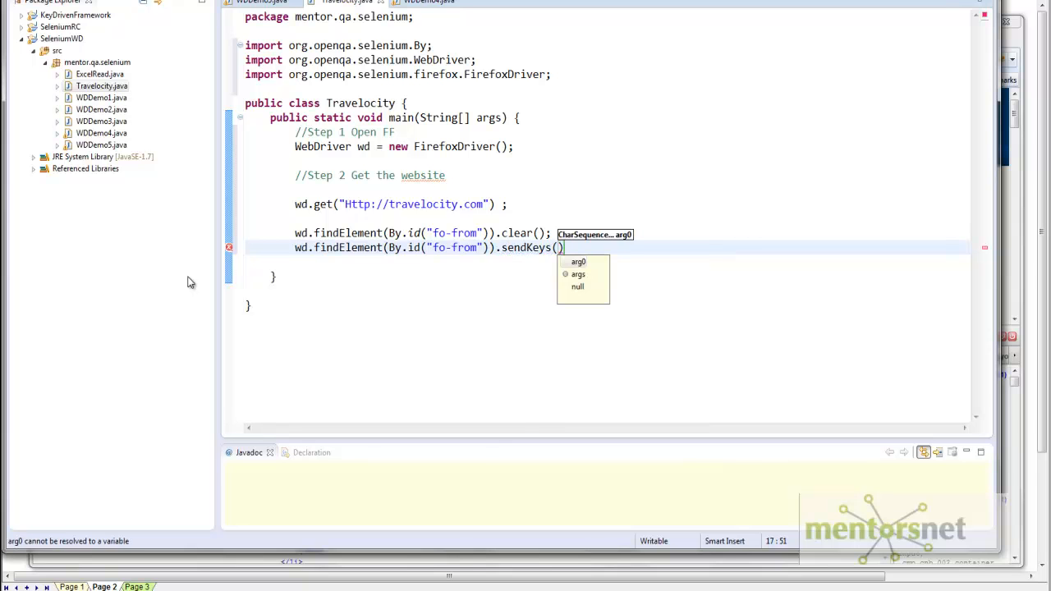
pyautogui.write('"SFO"')
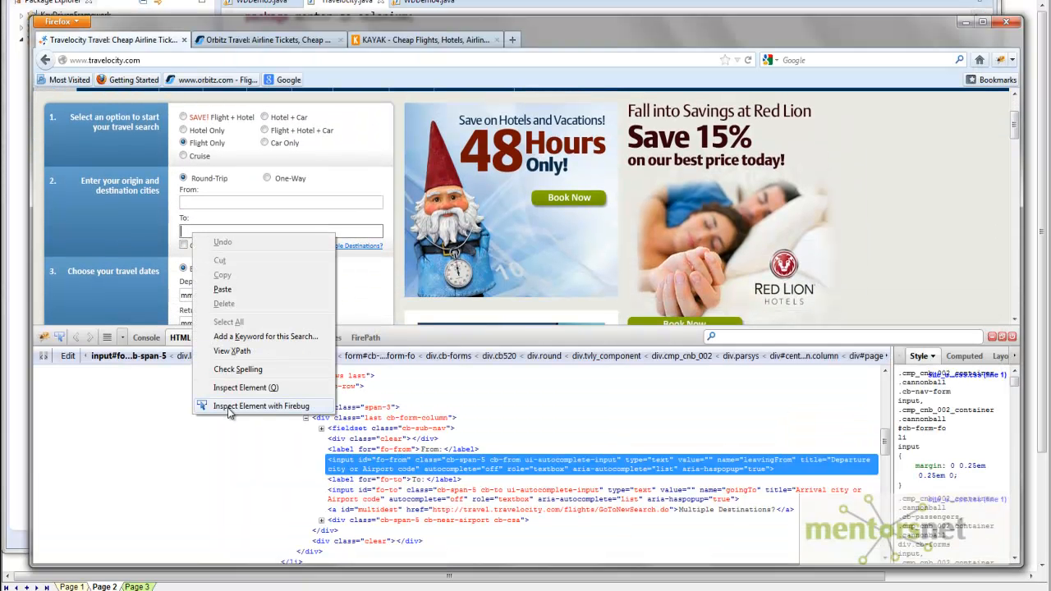
# - Inspect the To field and add fo-to clear() and sendKeys("DFW") lines
pyautogui.click(260, 406)
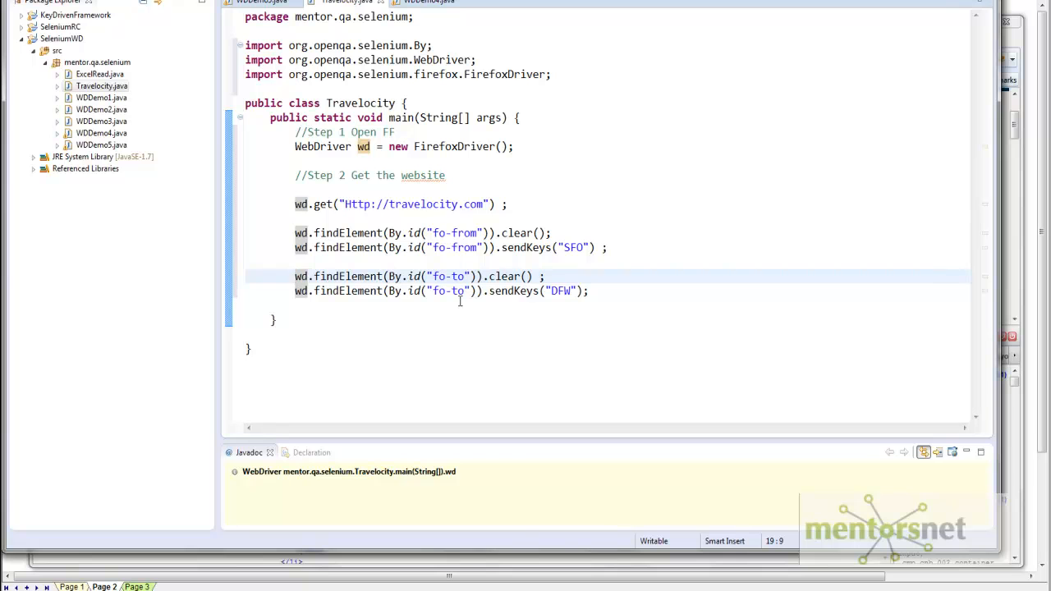
pyautogui.moveTo(295, 276); pyautogui.dragTo(588, 291)
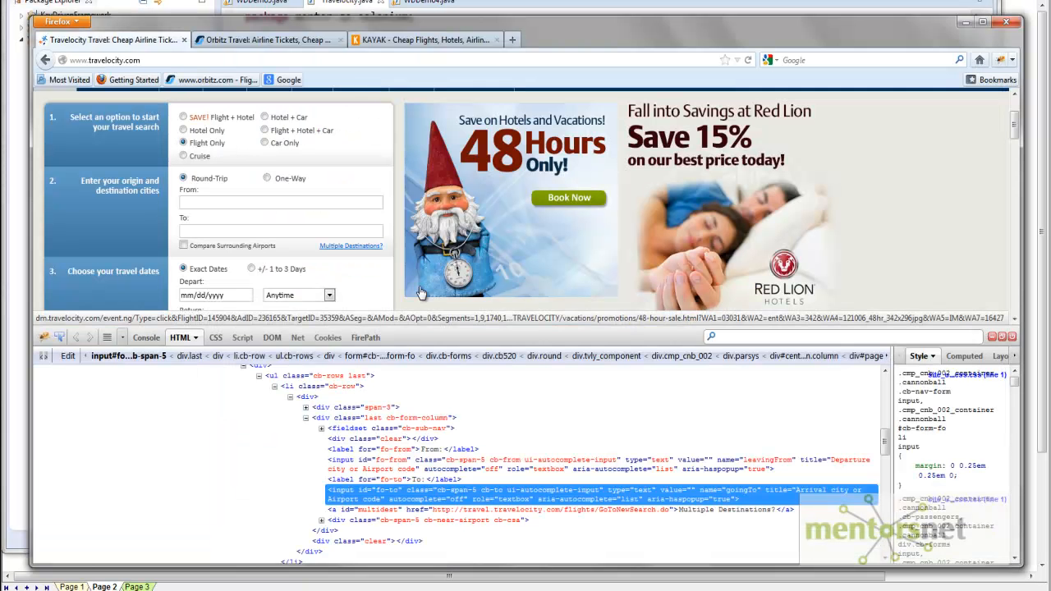
# - Inspect the Depart date field's markup to find its id fo-fromdate
pyautogui.scroll(-3)
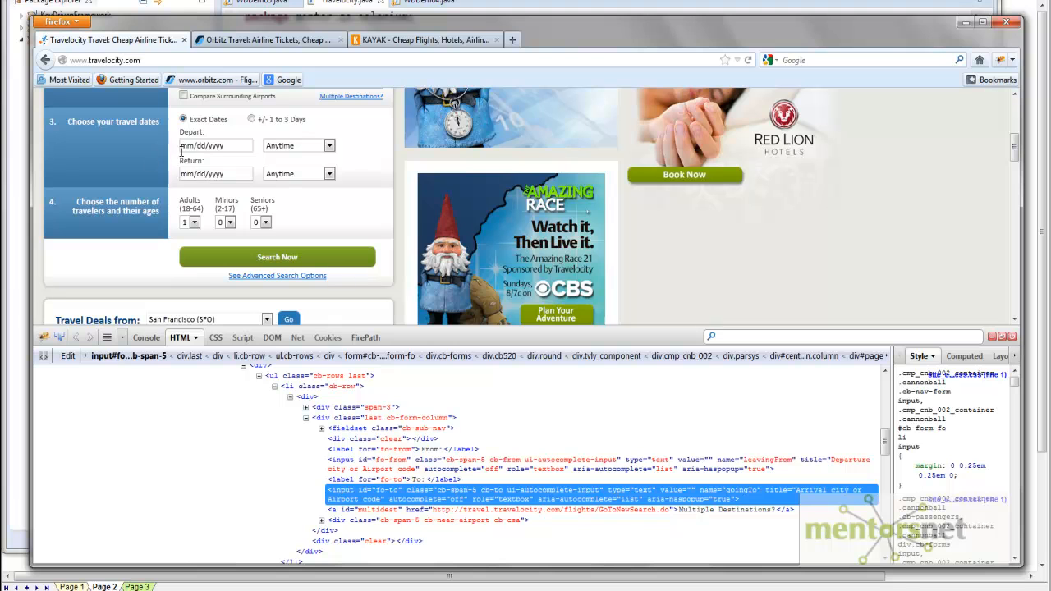
pyautogui.click(215, 146)
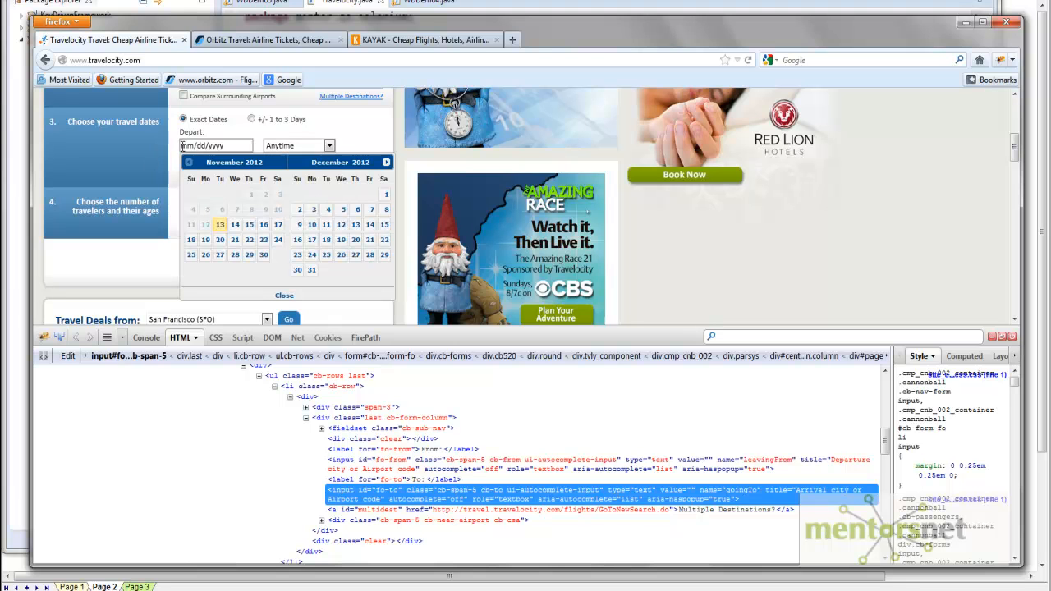
pyautogui.rightClick(216, 146)
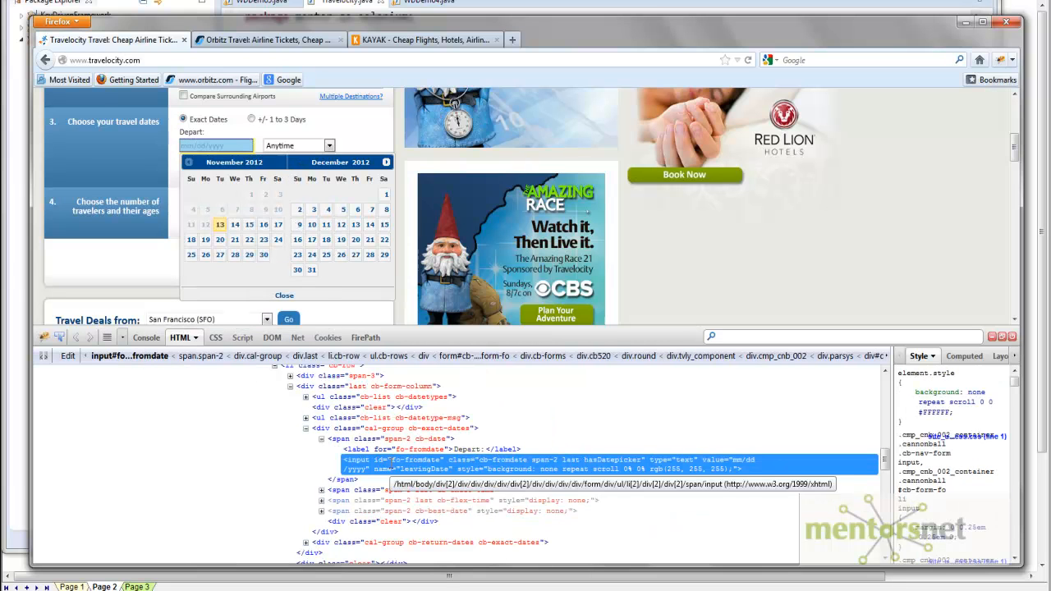
pyautogui.click(284, 295)
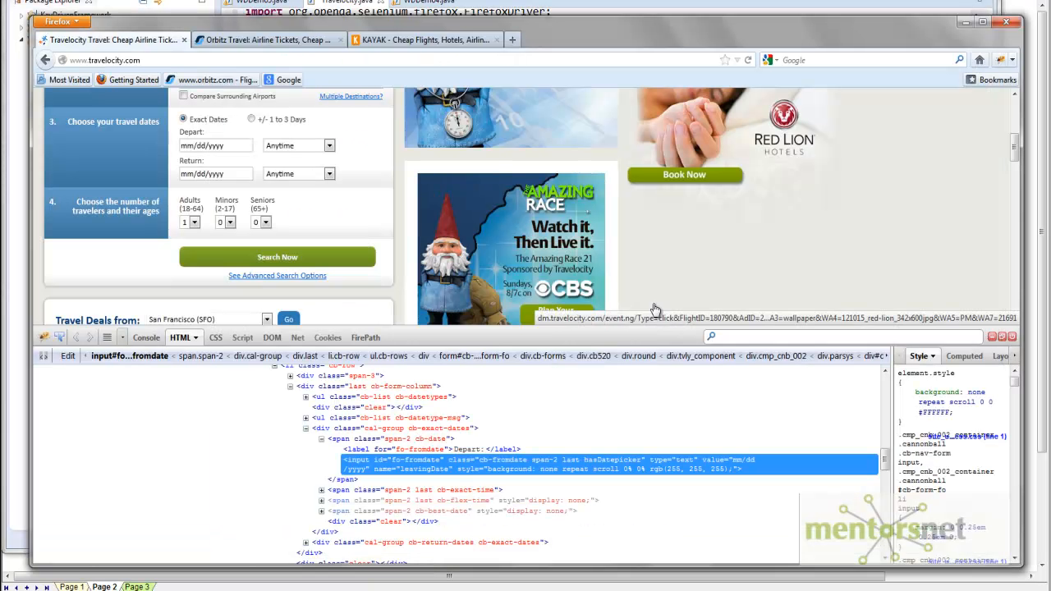
# - Inspect the Search Now button and add an xpath click on input class 'btn_alt'
pyautogui.rightClick(277, 257)
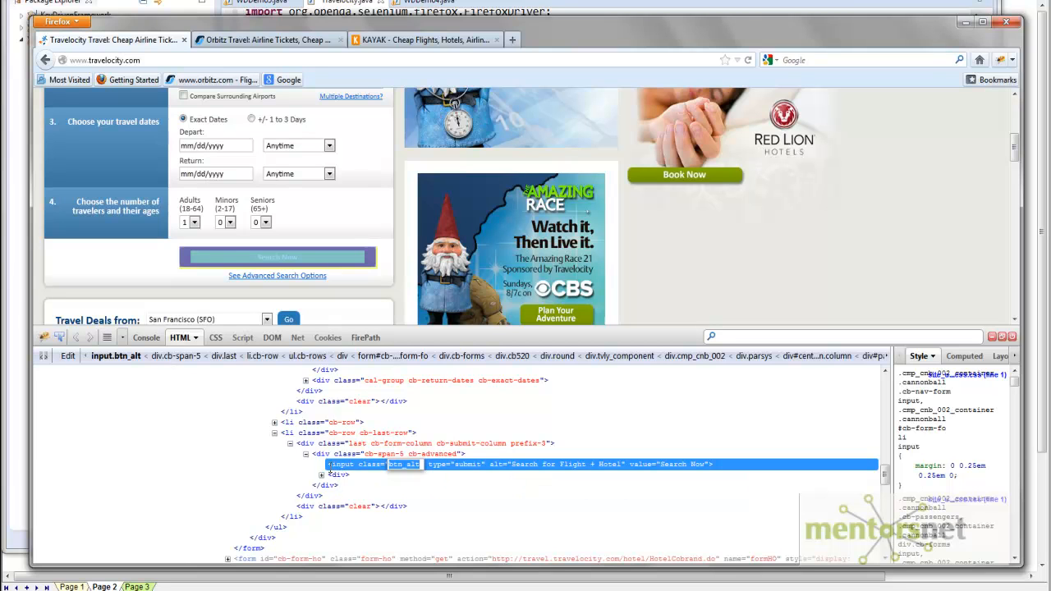
pyautogui.moveTo(332, 469)
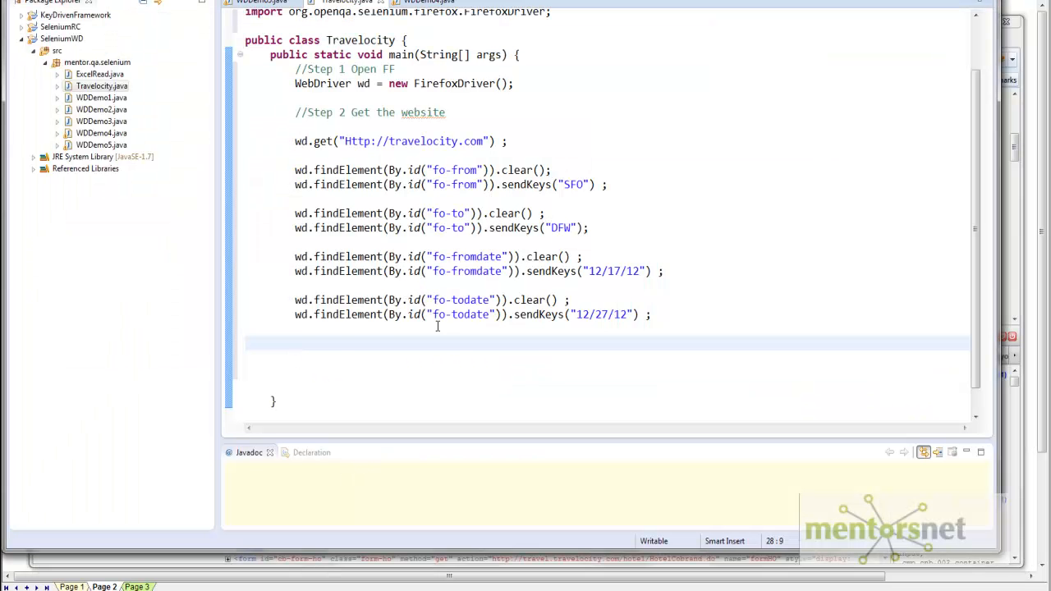
pyautogui.write('wd.findElement(By.xpath("//input[@class=\'btn_alt\']")).click() ;')
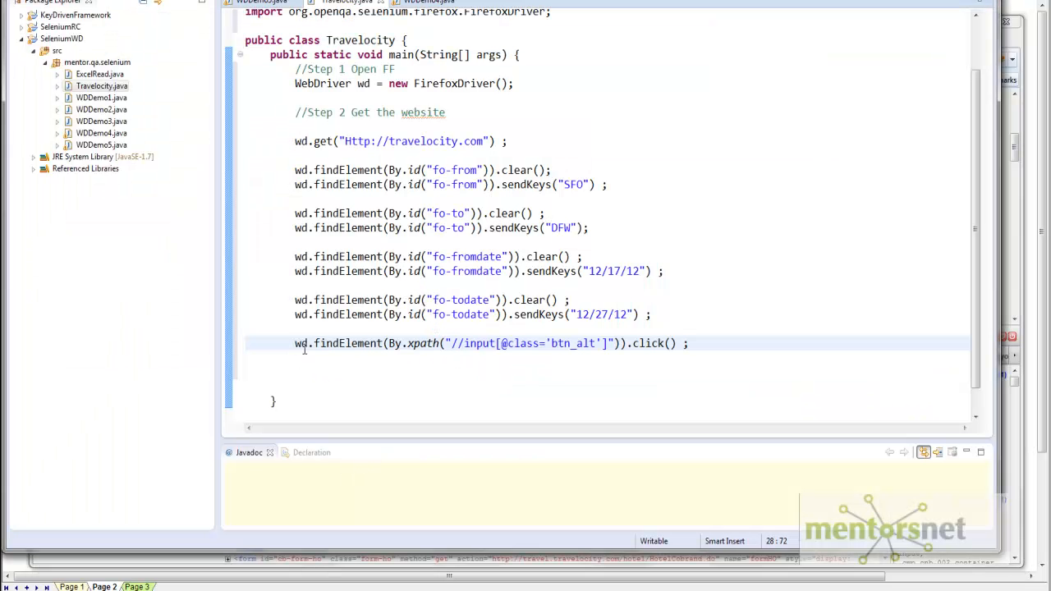
pyautogui.doubleClick(329, 343)
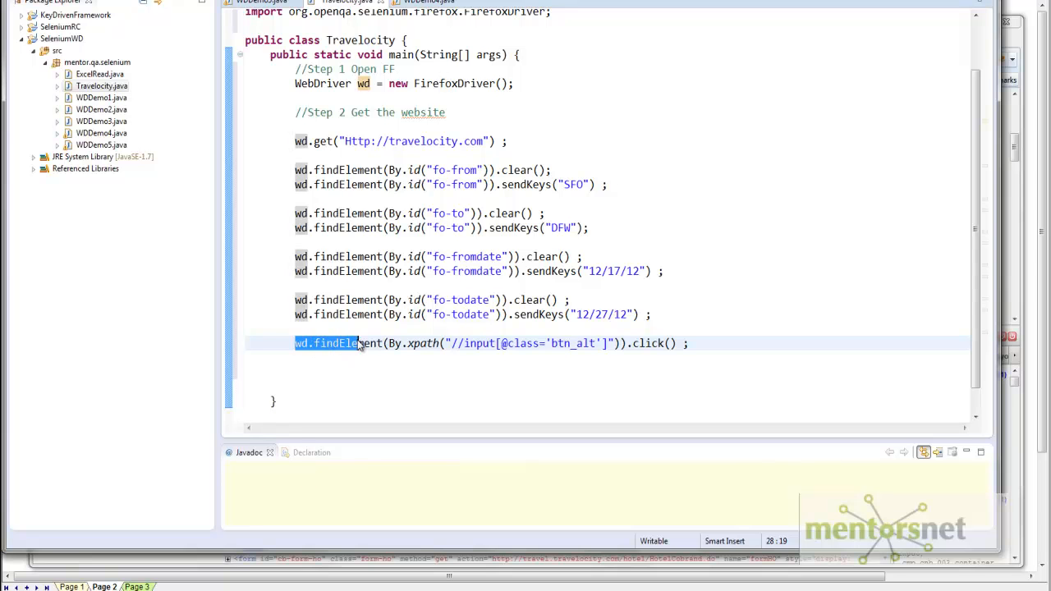
pyautogui.click(395, 343)
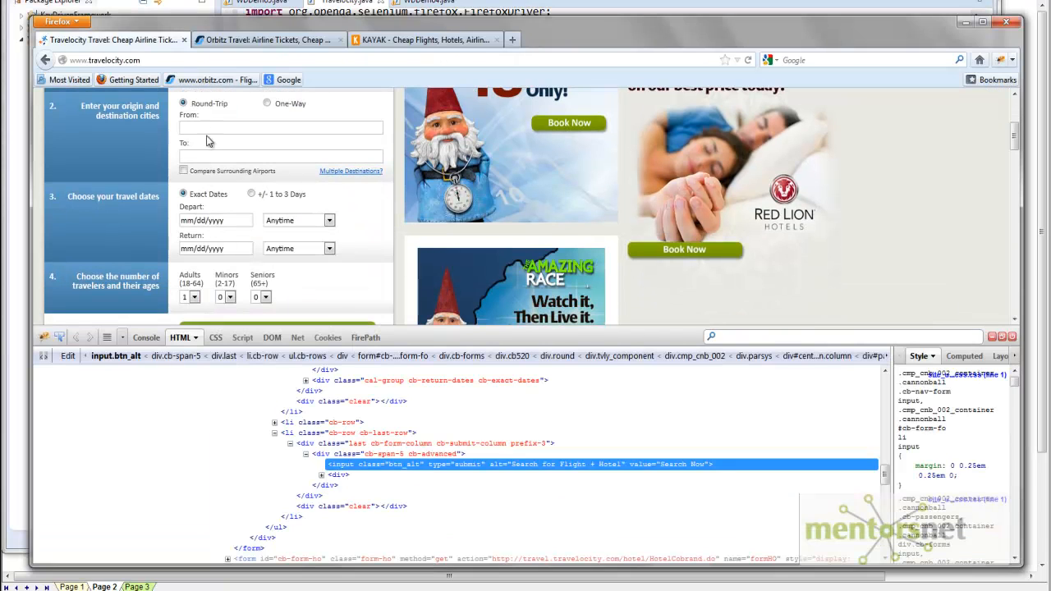
# - Search flights from SFO and scroll the San Francisco to Dallas/Ft Worth results
pyautogui.write('SFo')
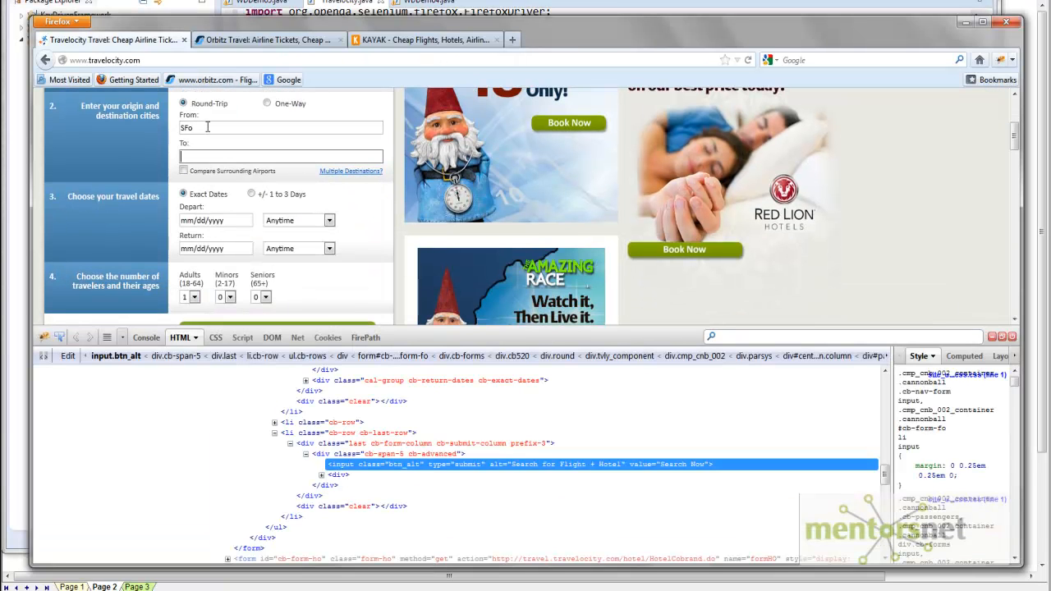
pyautogui.click(215, 220)
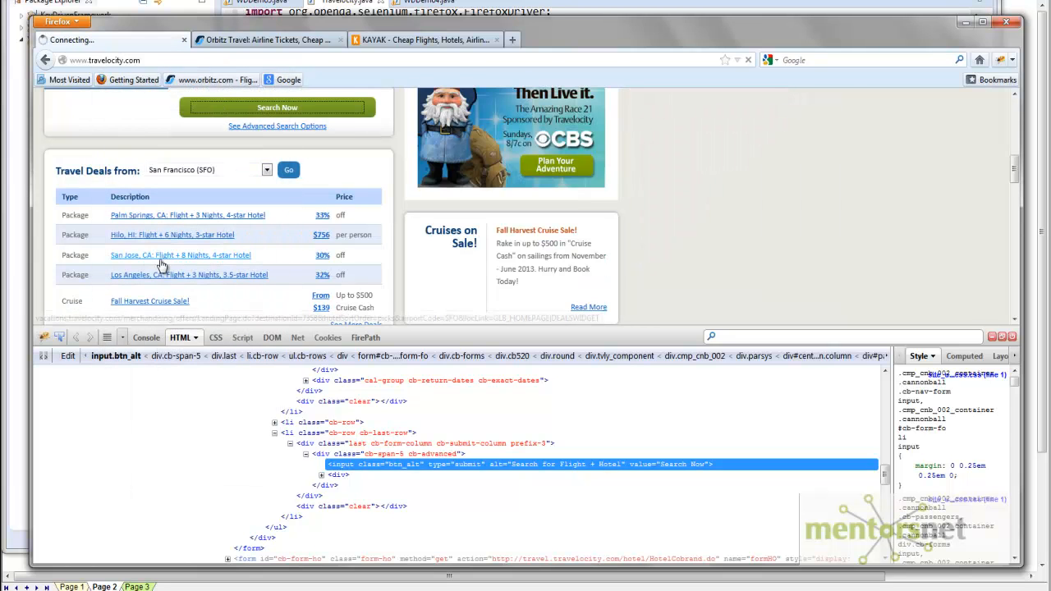
pyautogui.click(277, 107)
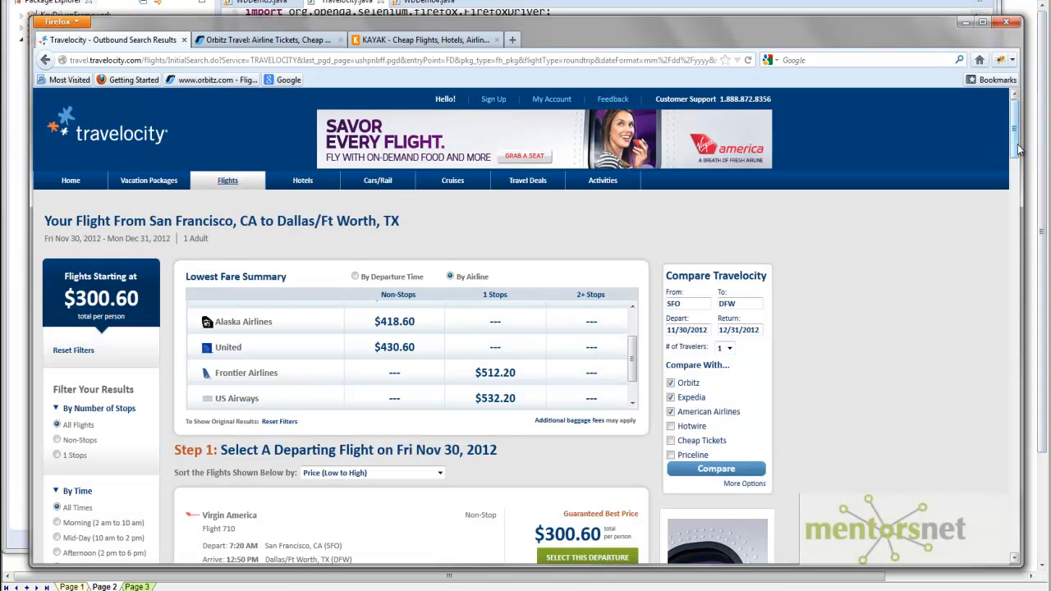
pyautogui.scroll(-3)
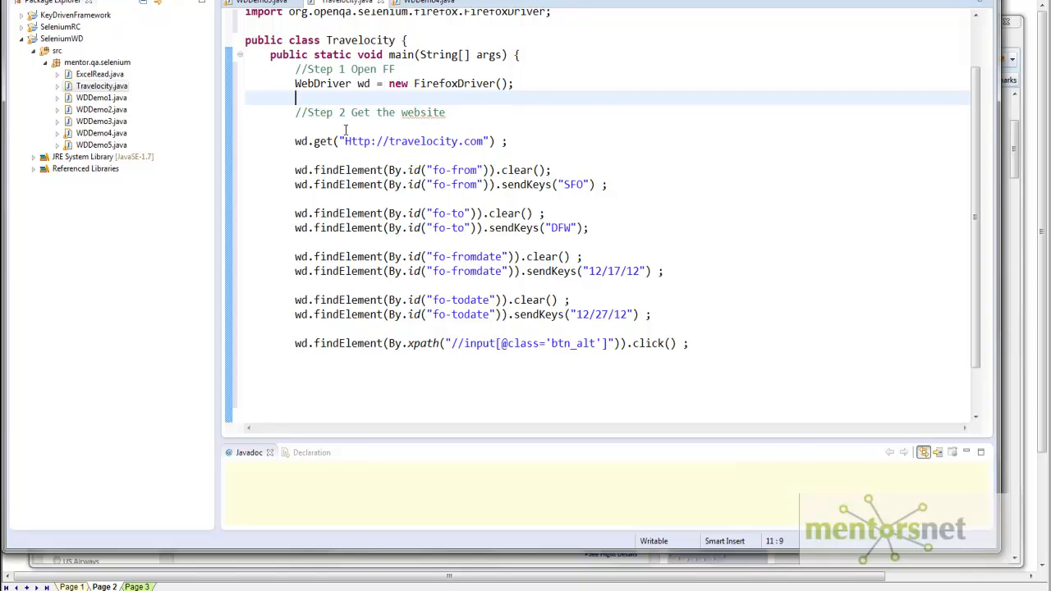
# - Add WebDriverWait wait = new WebDriverWait(wd,60); after the FirefoxDriver line
pyautogui.write('WebDriverWait wait = new WebDriverWait(wd,60) ;')
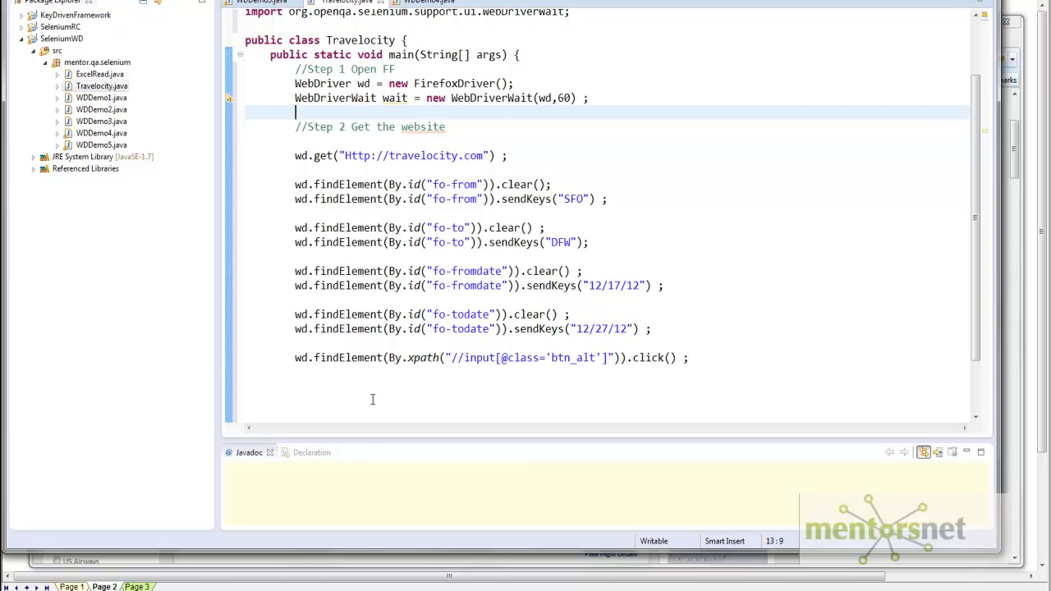
pyautogui.scroll(-3)
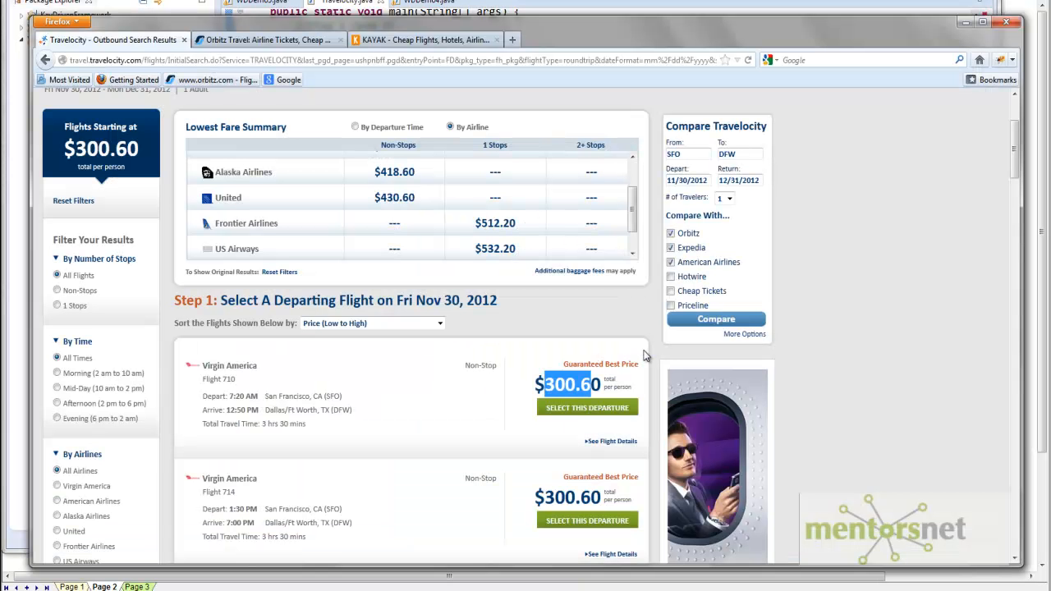
# - Inspect the $300.60 fare to reveal its div class="amt" markup
pyautogui.rightClick(568, 385)
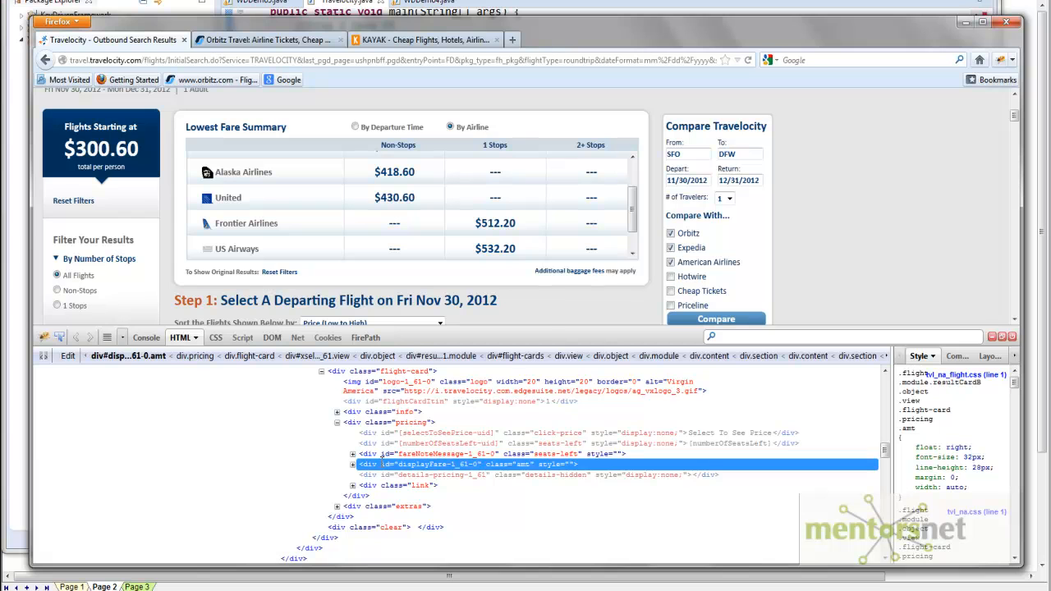
pyautogui.moveTo(452, 475)
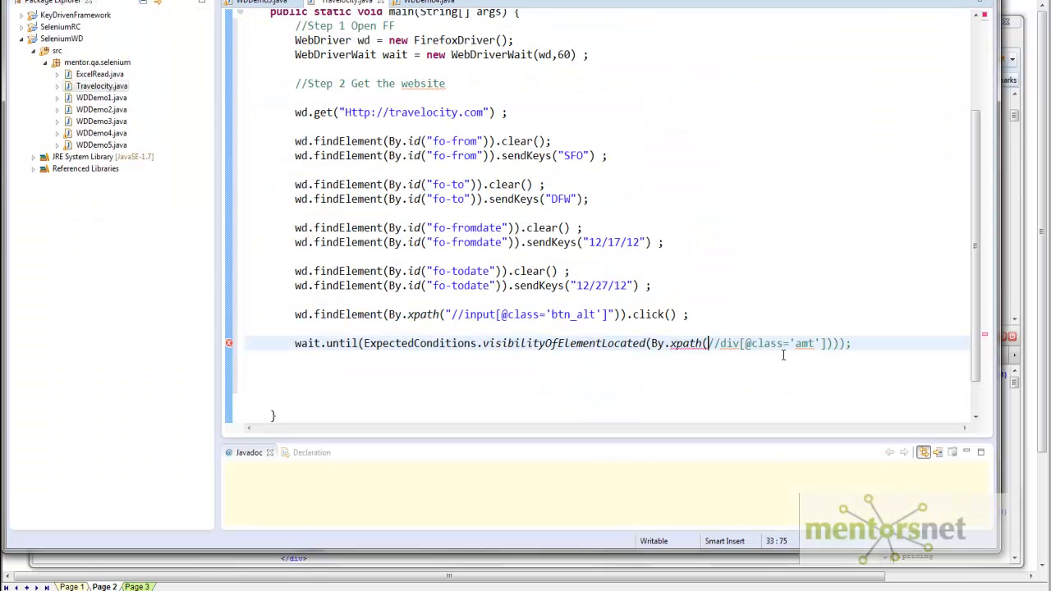
pyautogui.write('"')
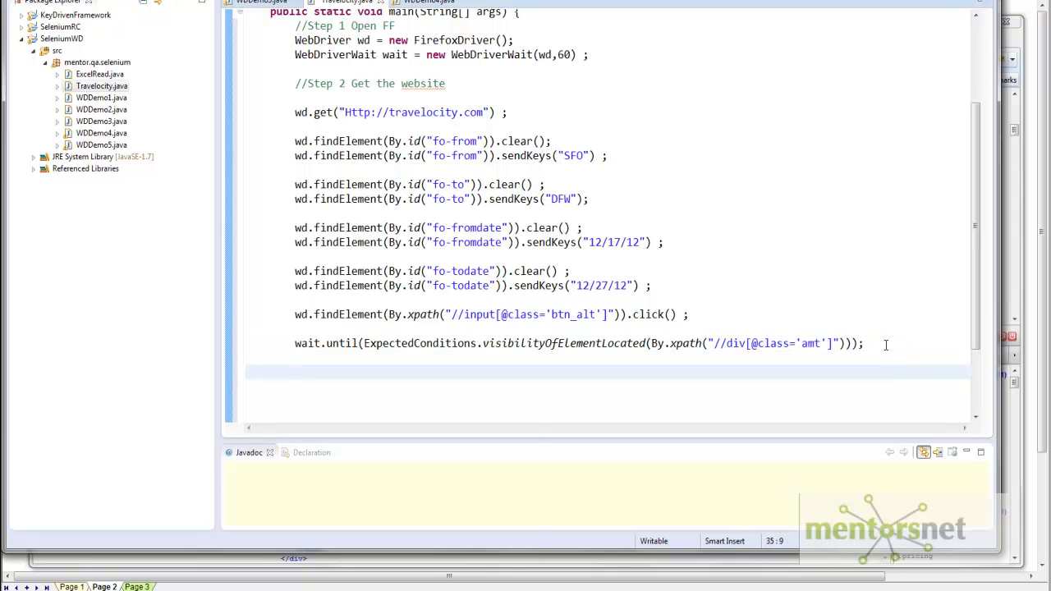
pyautogui.write('wd.findElement(arg0')
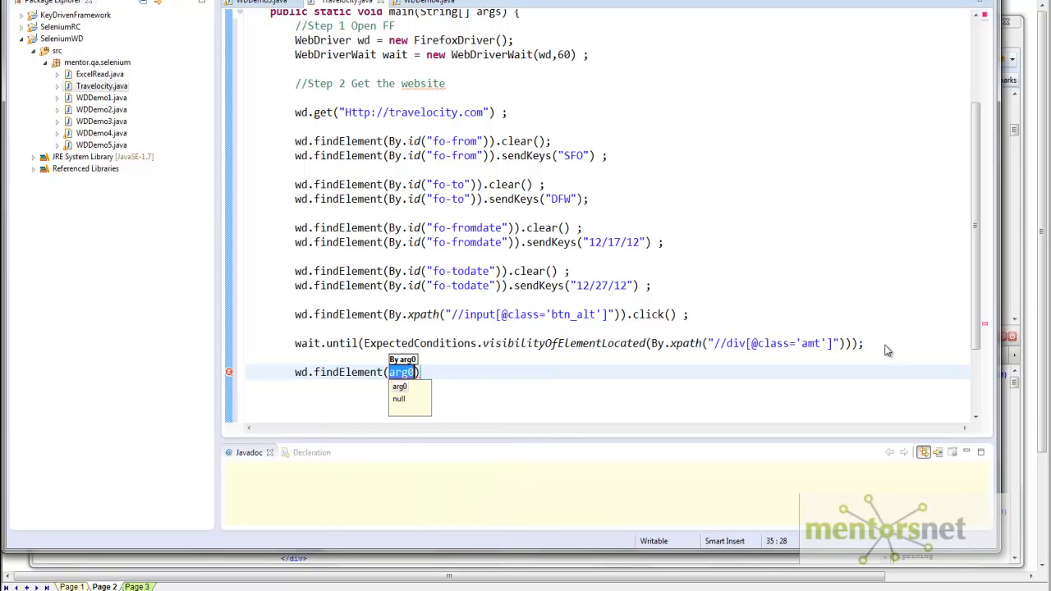
pyautogui.write('By')
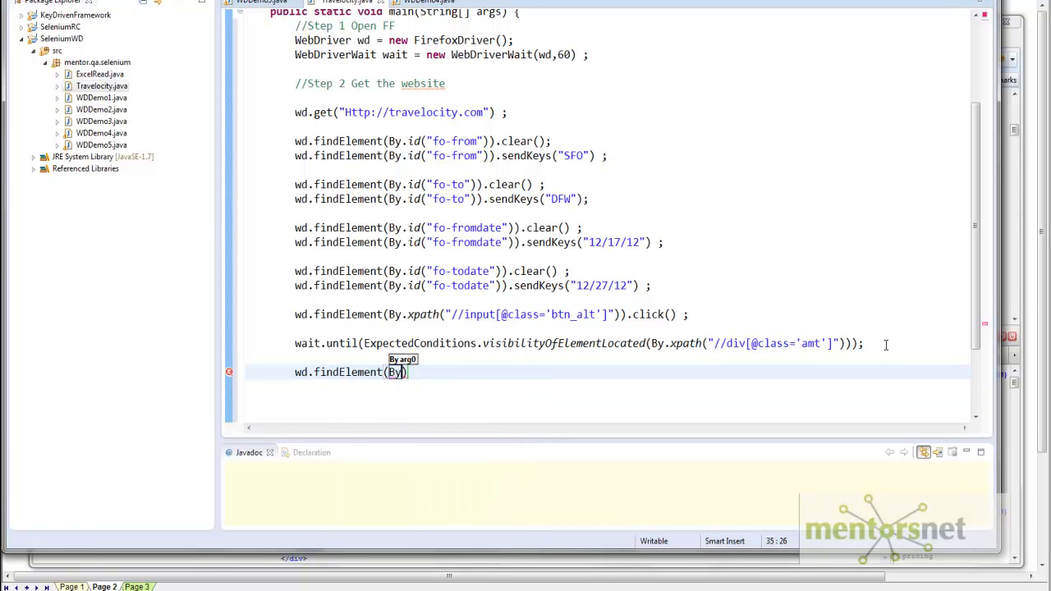
pyautogui.write('xpath(')
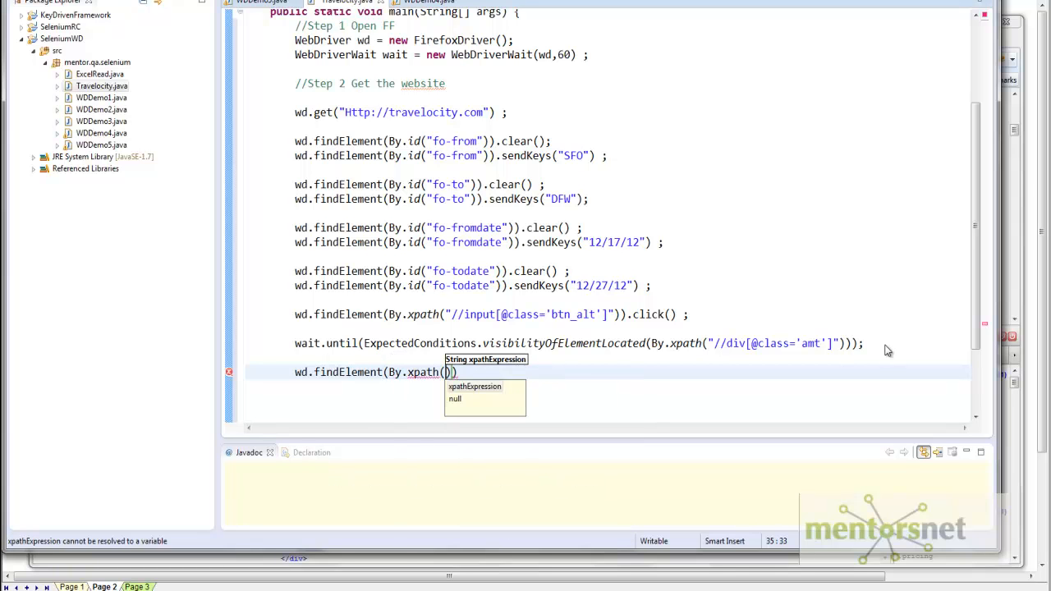
pyautogui.write('"//div[@class=\'amt\']"')
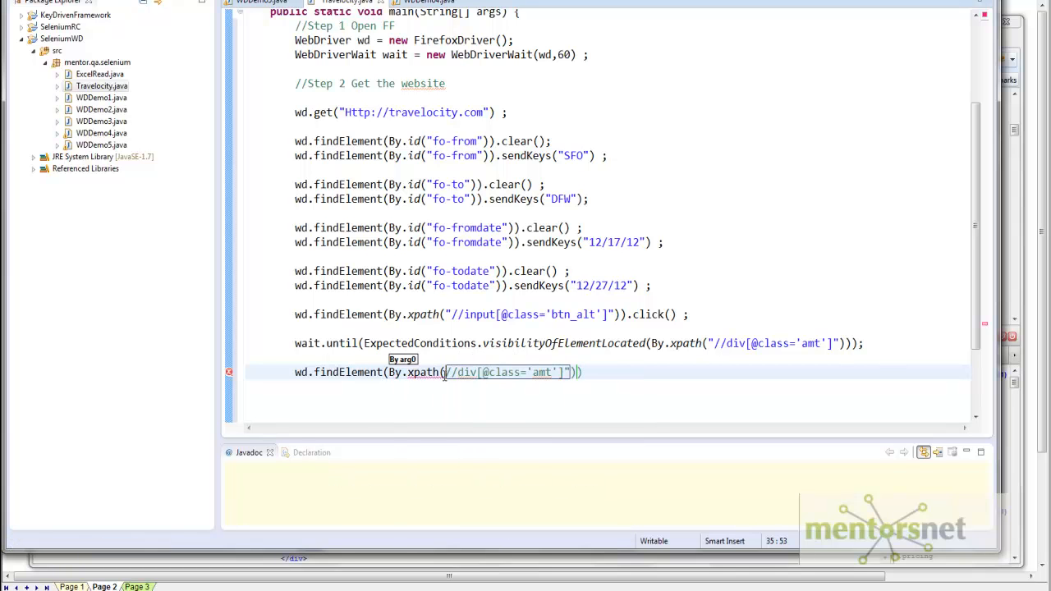
pyautogui.write('.getText() ;')
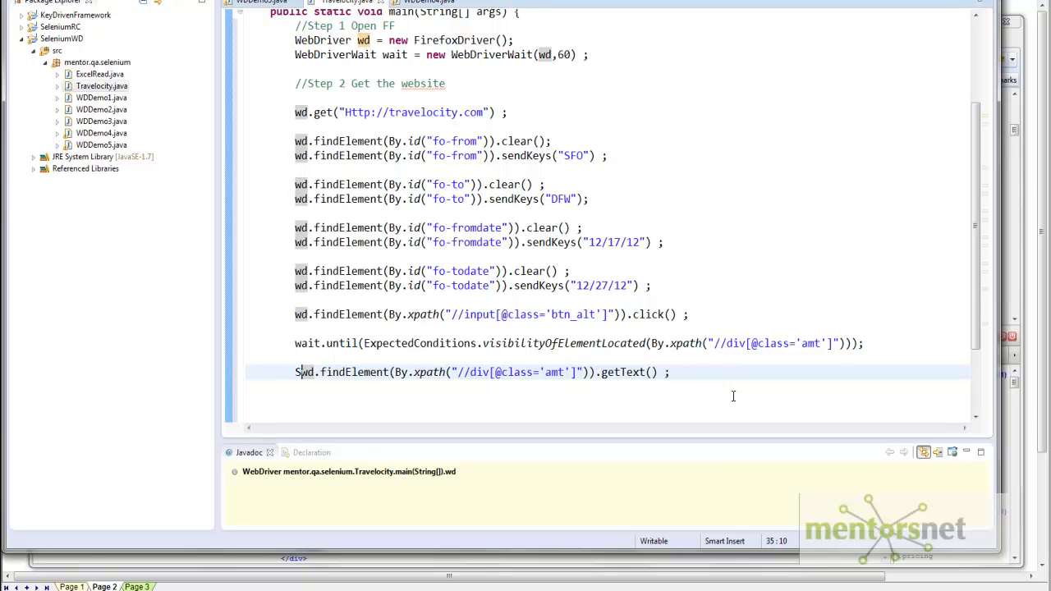
pyautogui.write('tring price =')
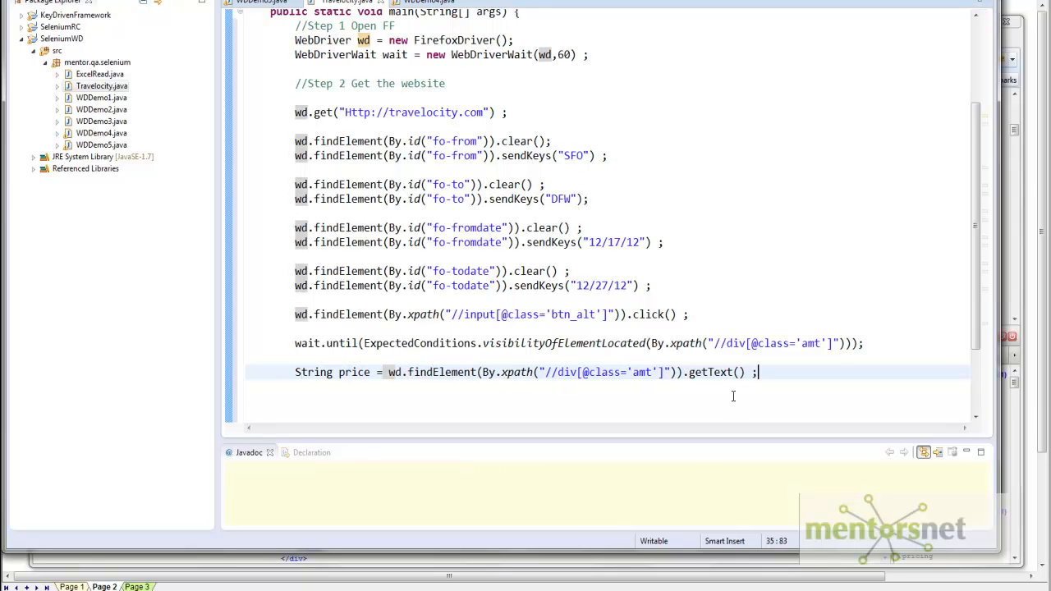
pyautogui.write('System.out.println("the price is "+ price) ;')
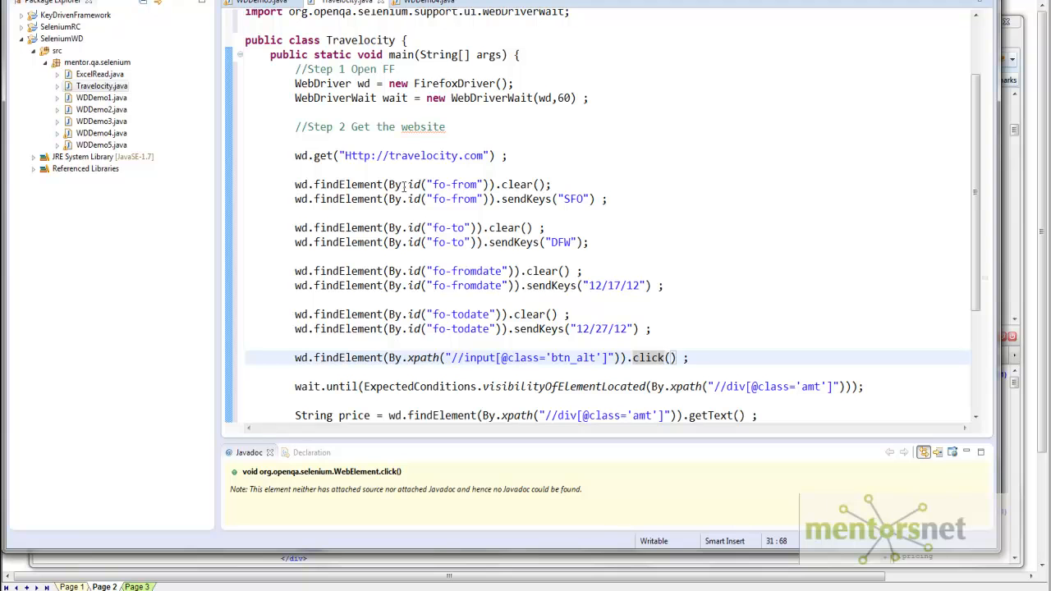
# - Run Travelocity.java, printing 'the price is total per person $369.60' to the console
pyautogui.click(101, 85)
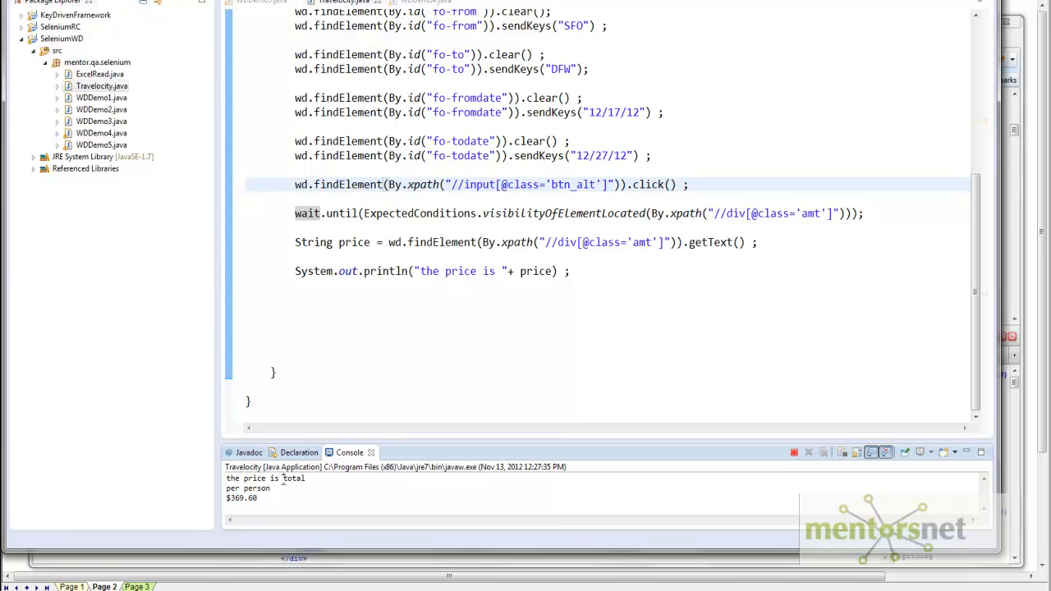
# - Chain replace calls after getText removing '$', commas, 'total' and newlines
pyautogui.doubleClick(293, 478)
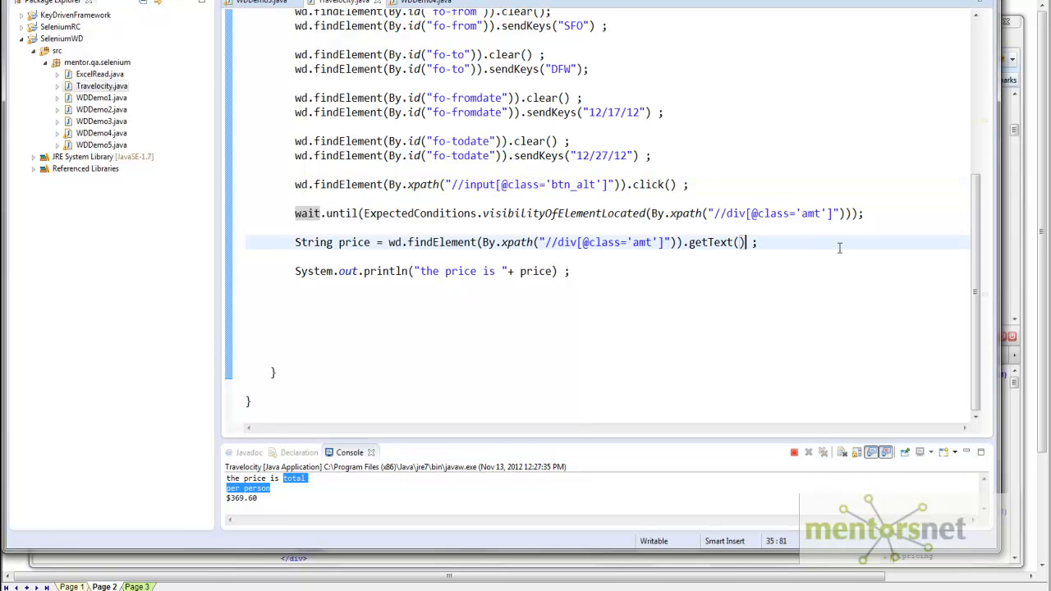
pyautogui.write('.replace("$", "").replace(",","").replaceAll("total", "").replaceAll("\\n", "").replace("per person", "")')
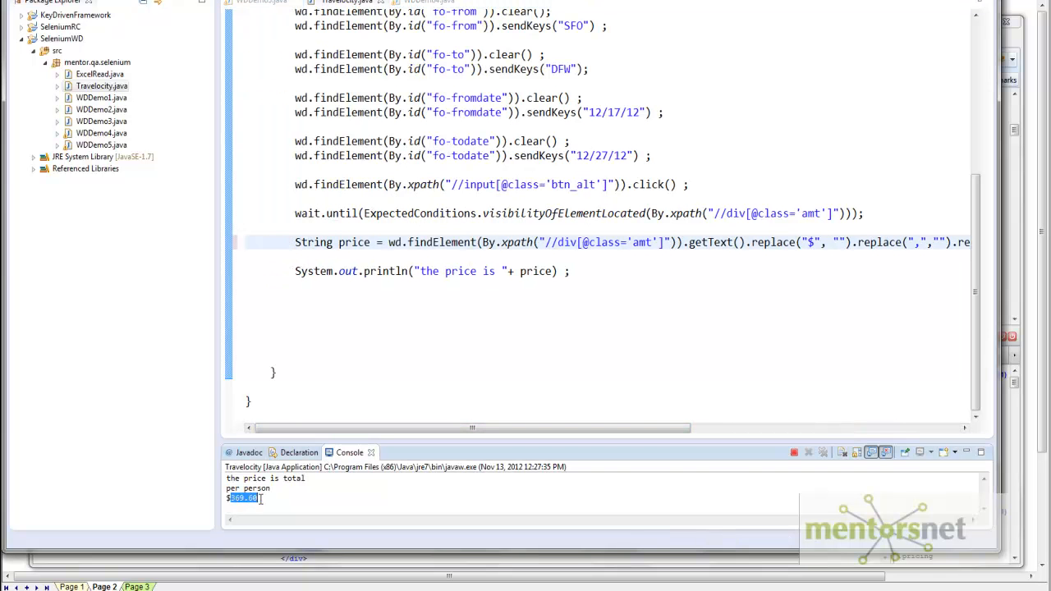
pyautogui.moveTo(721, 243)
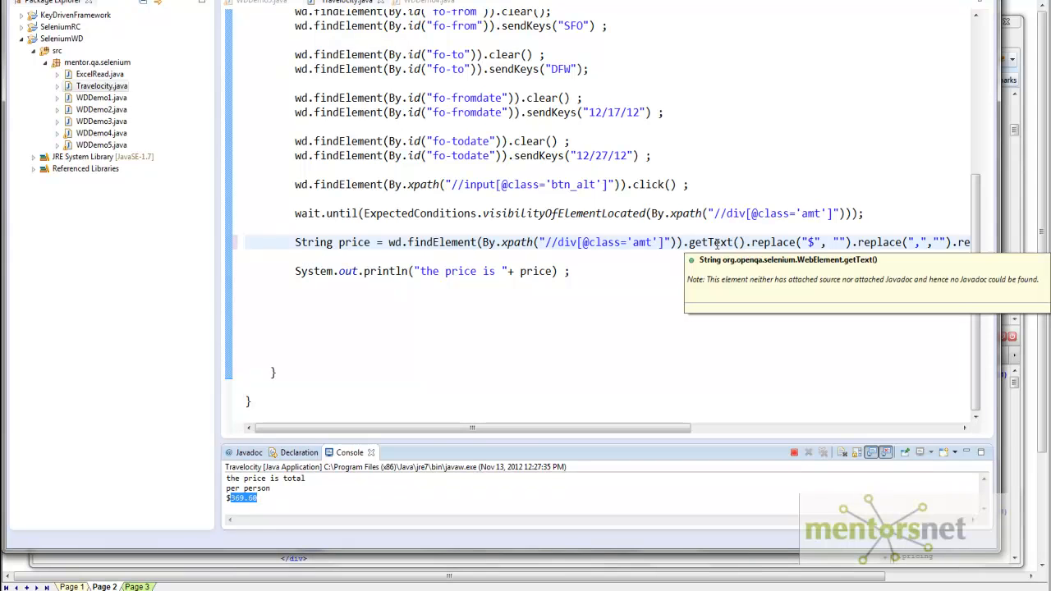